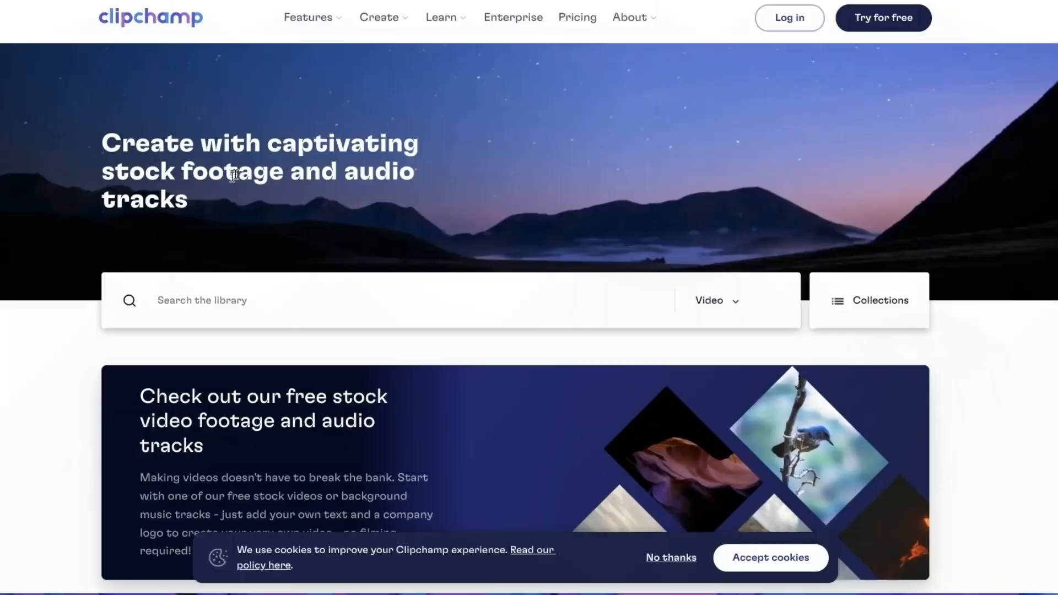
# - Search stock footage for 'halloween', preview Ghosts Come Out on Halloween, and start a video with it
pyautogui.write('halloween')
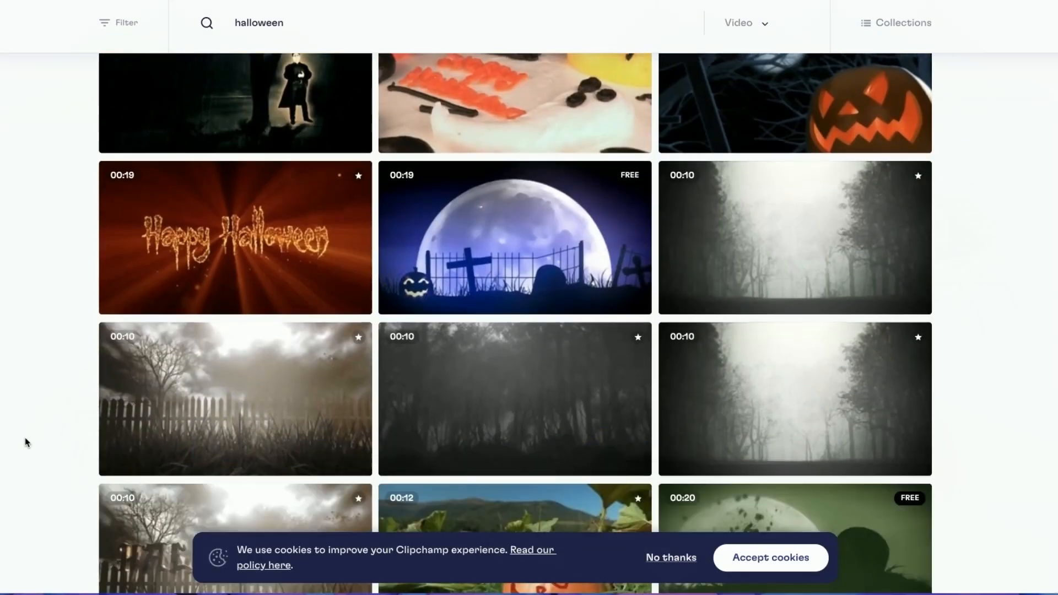
pyautogui.scroll(-3)
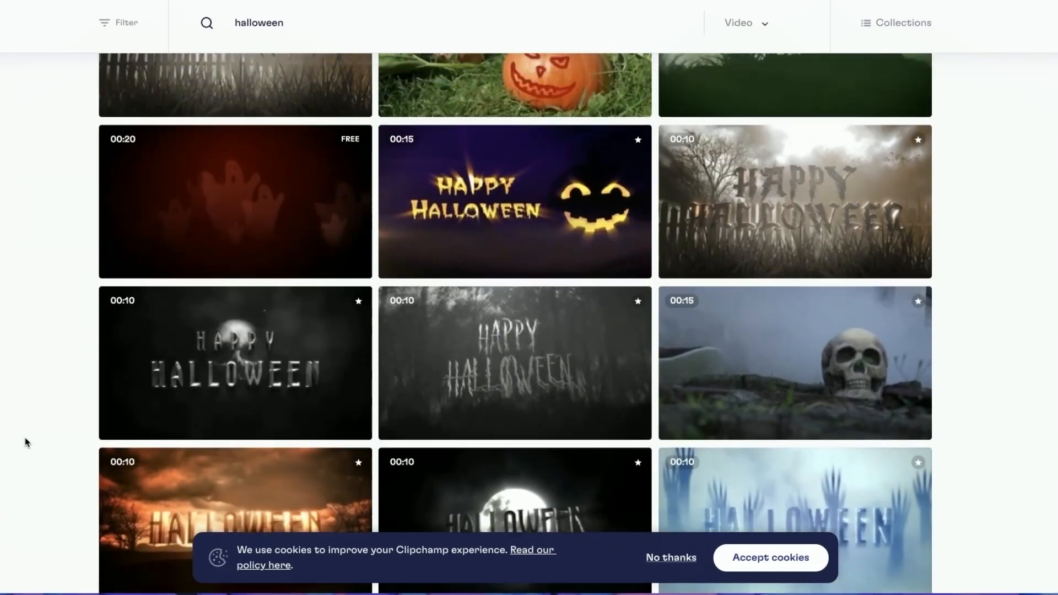
pyautogui.click(234, 201)
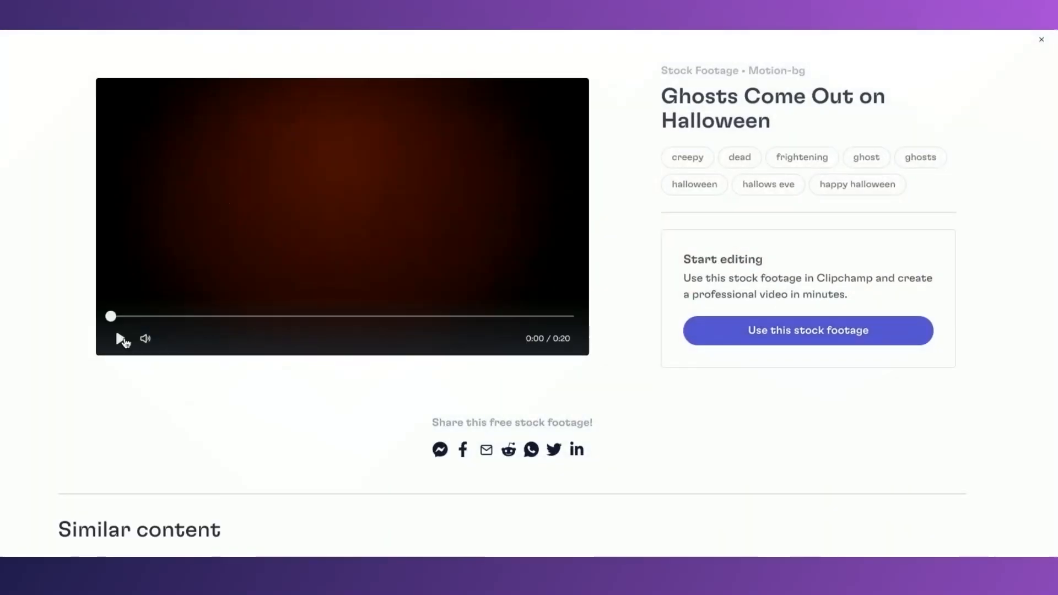
pyautogui.click(120, 339)
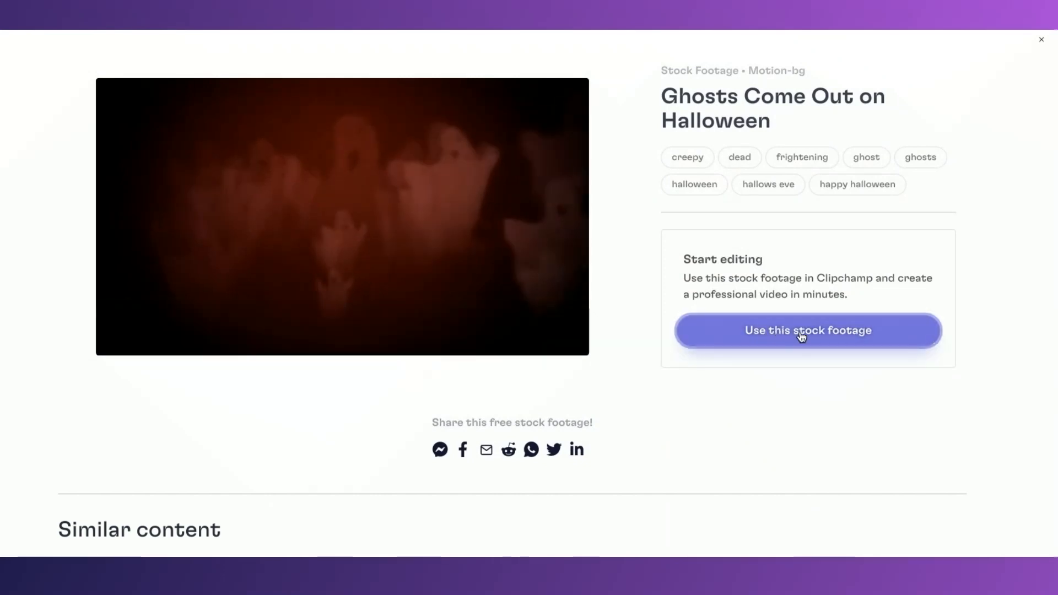
pyautogui.click(800, 331)
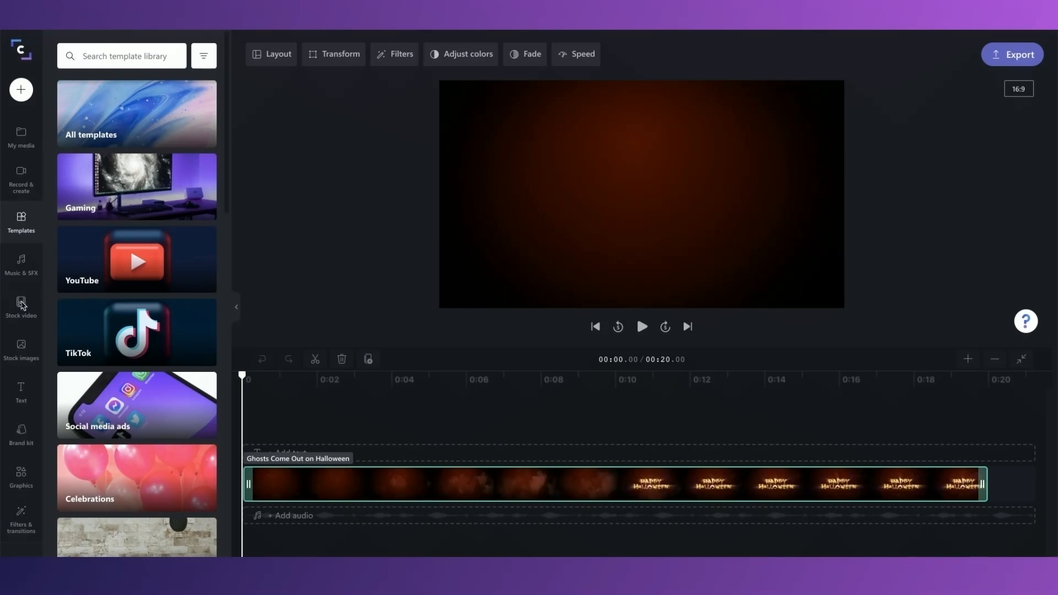
# - Search the Stock video library for 'halloween' and browse the results
pyautogui.click(21, 302)
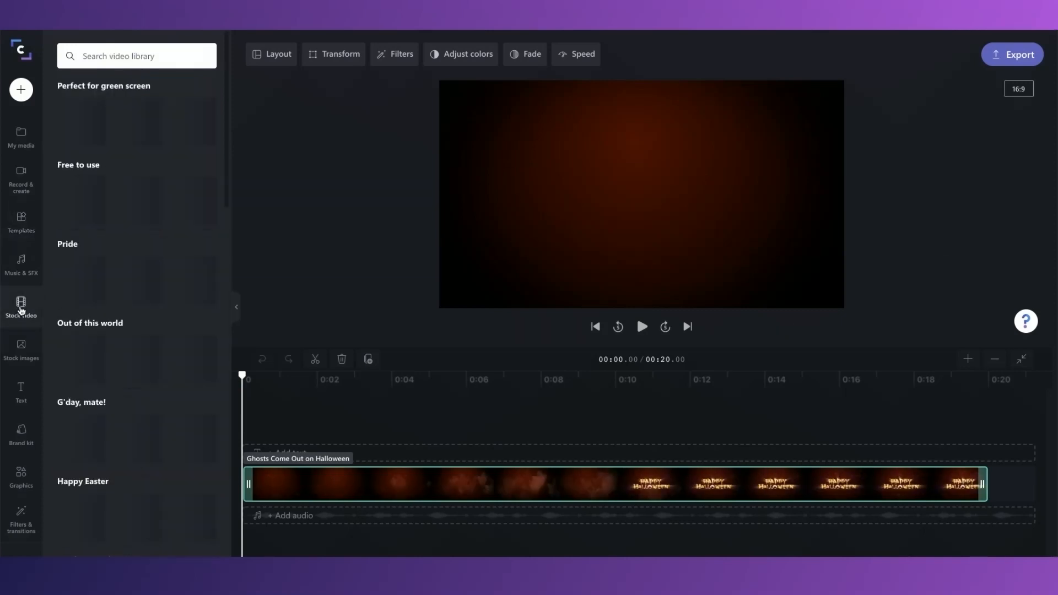
pyautogui.click(21, 305)
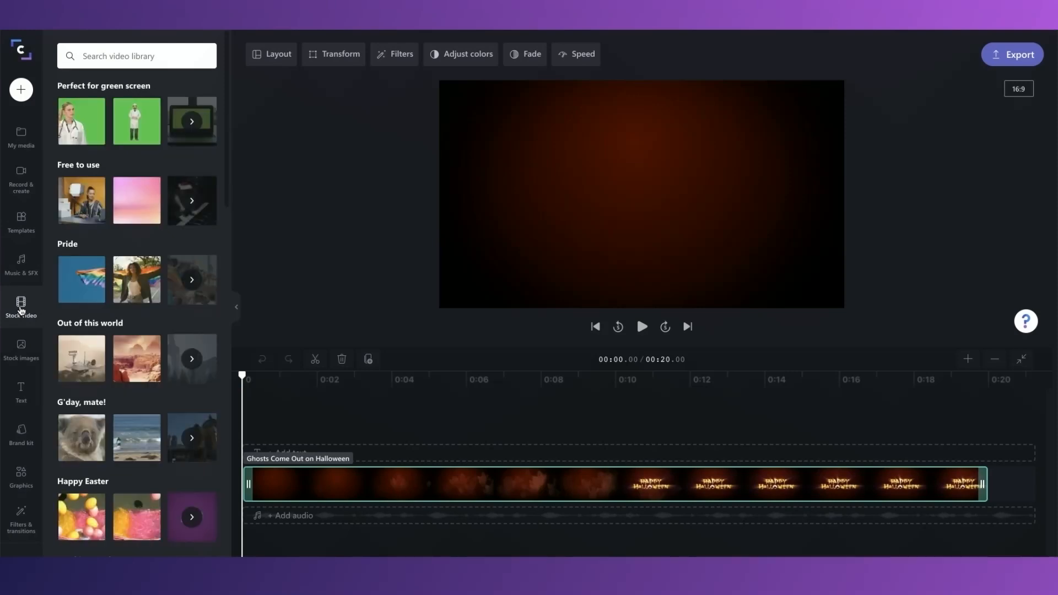
pyautogui.write('halloween')
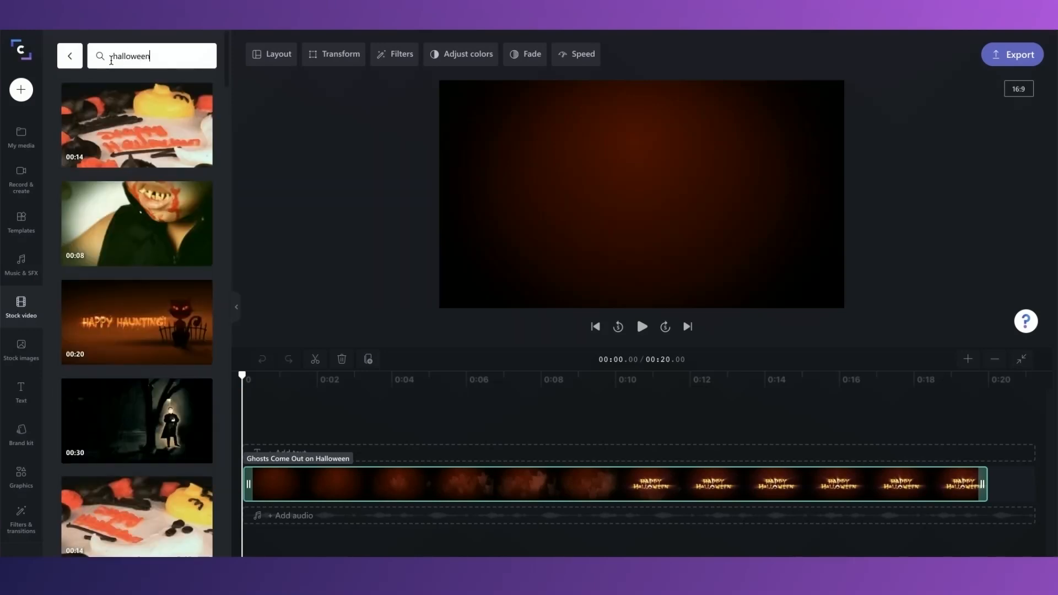
pyautogui.moveTo(110, 239)
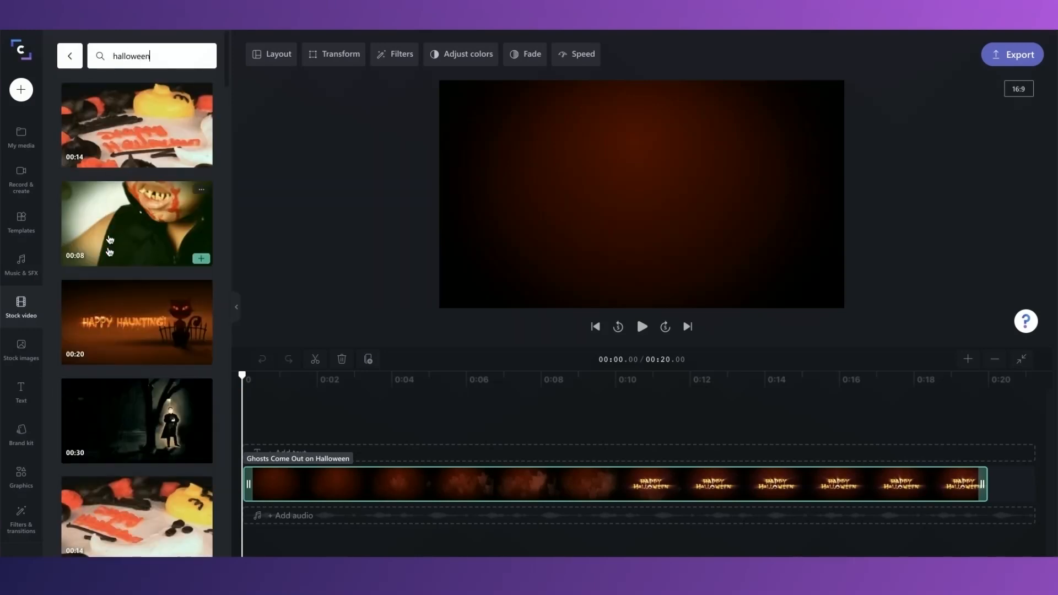
pyautogui.scroll(-3)
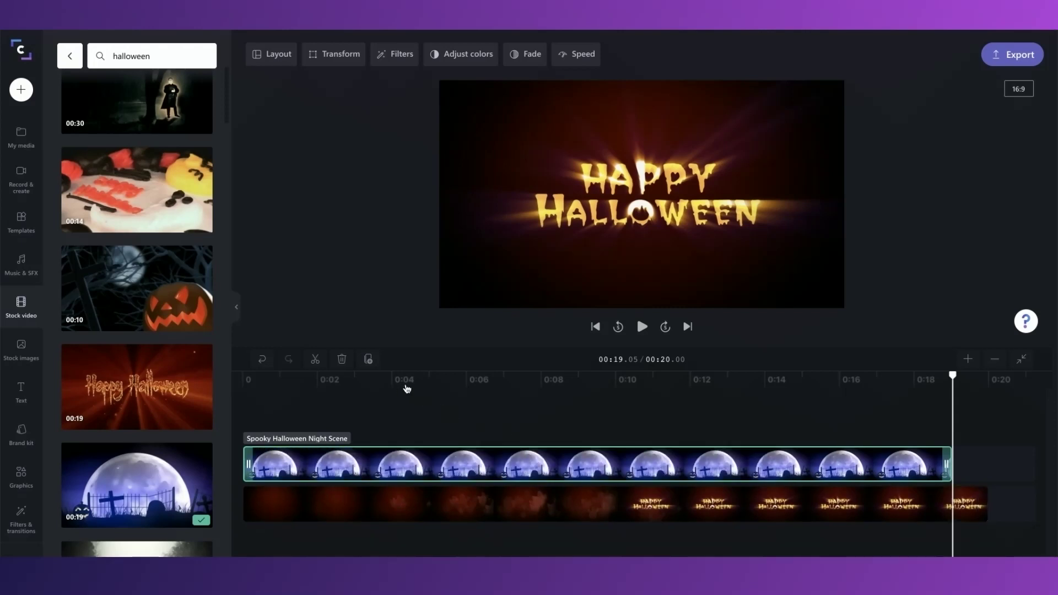
pyautogui.moveTo(468, 387)
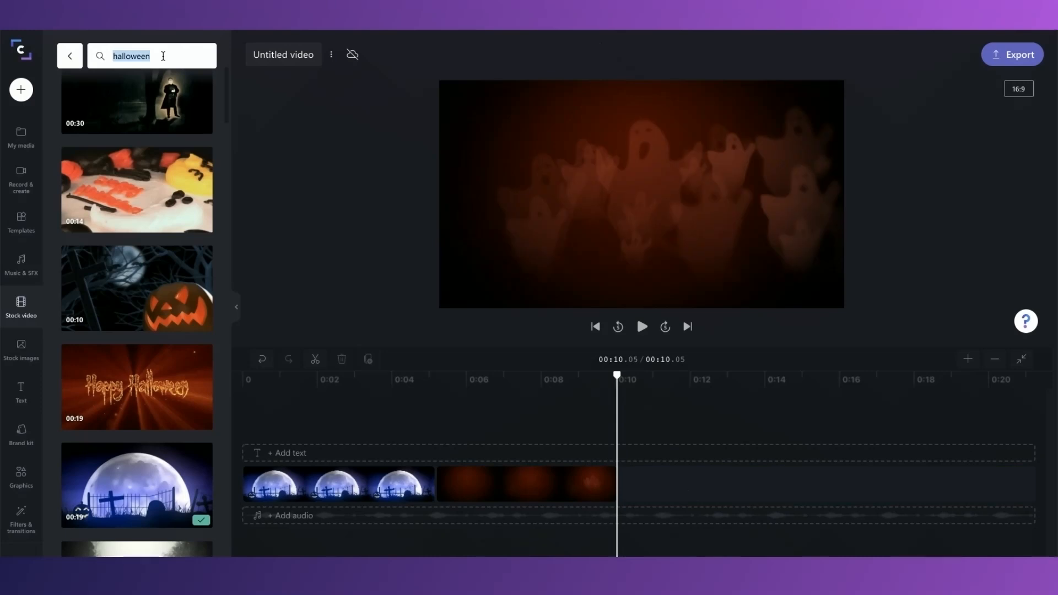
# - Search 'potion', 'halloween costume' and 'halloween', adding cauldron, costume and forest clips
pyautogui.write('potion')
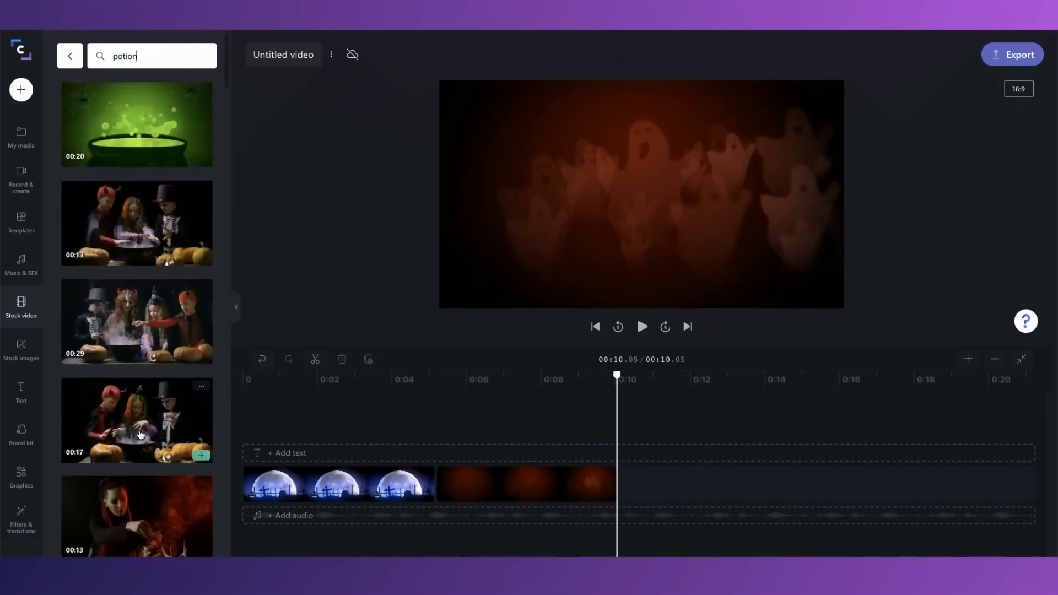
pyautogui.click(201, 160)
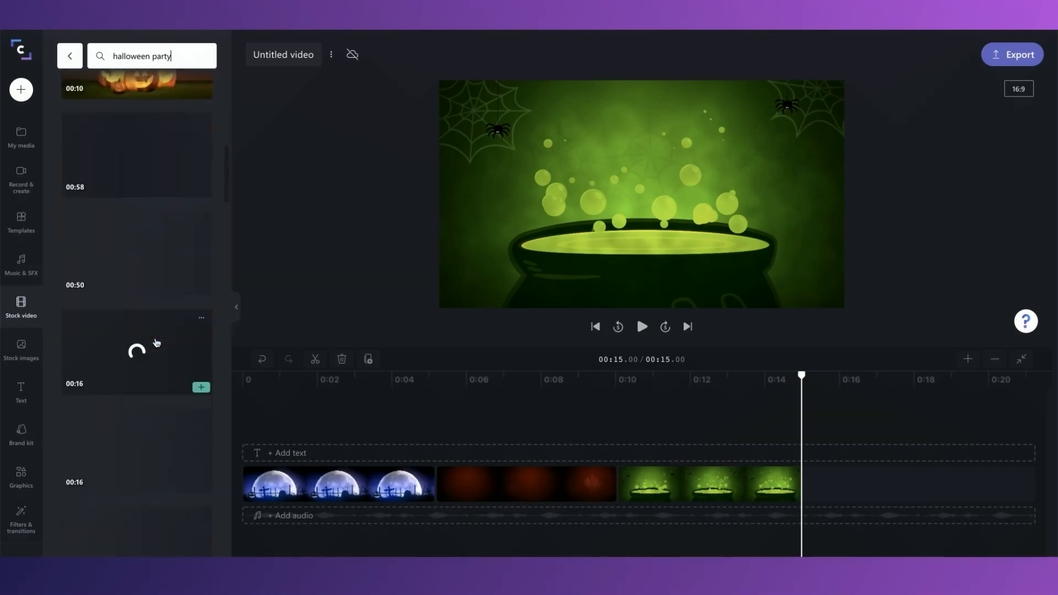
pyautogui.write('halloween costume')
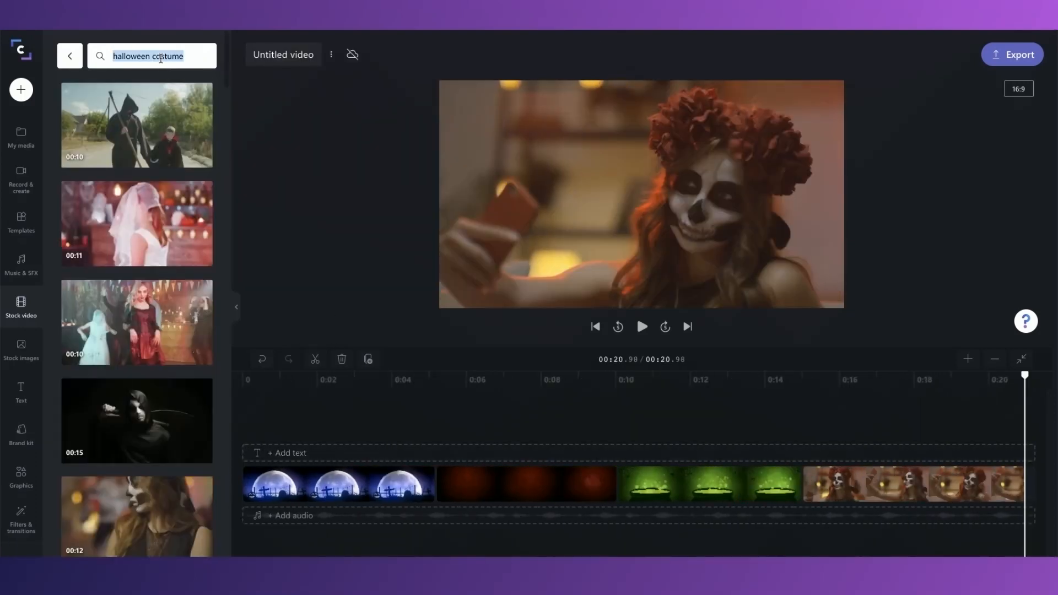
pyautogui.write('halloween')
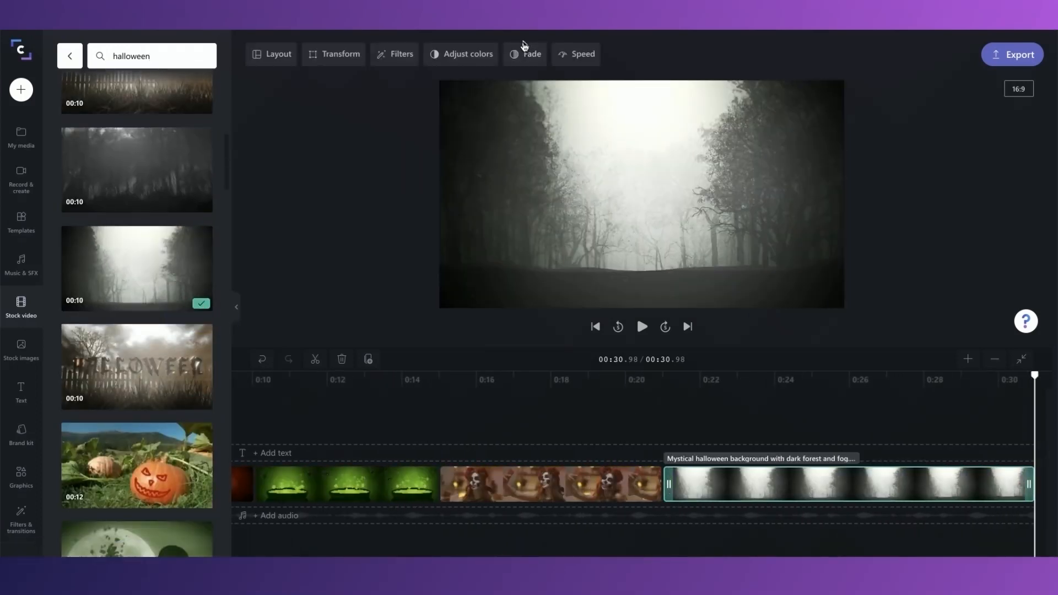
# - Set the forest clip's fade-out to about 0.6 seconds
pyautogui.click(525, 54)
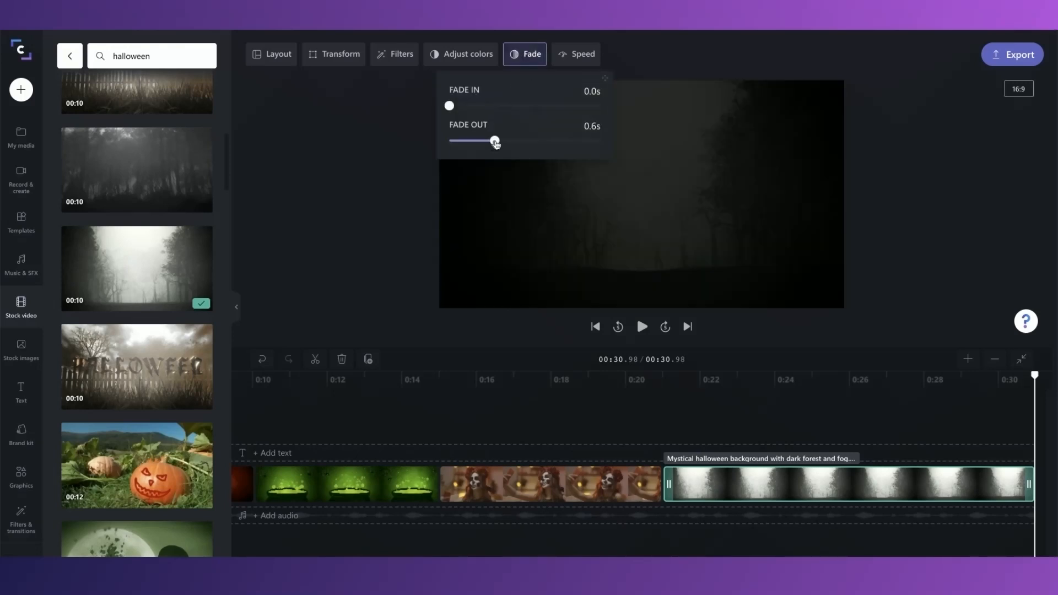
pyautogui.moveTo(494, 141); pyautogui.dragTo(525, 141)
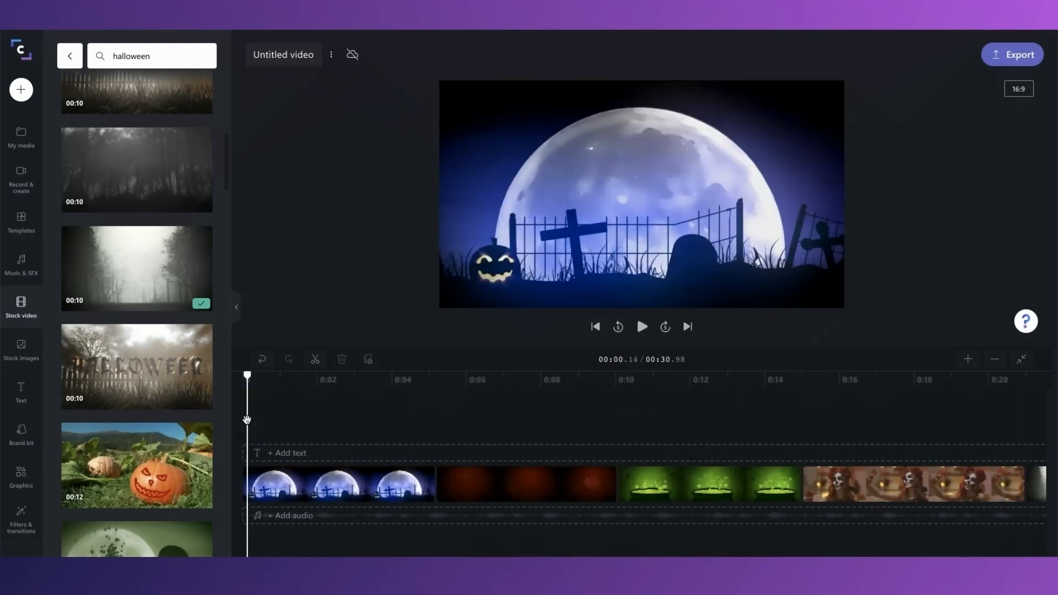
# - Add the Smoke animated title over the first five seconds of the moon scene and select it
pyautogui.click(21, 392)
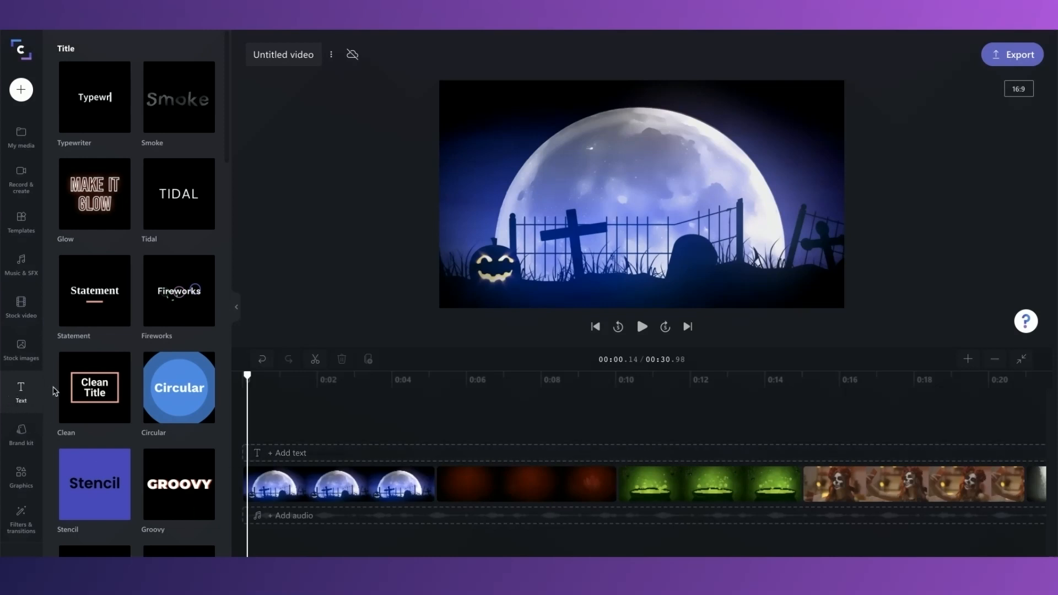
pyautogui.moveTo(174, 114)
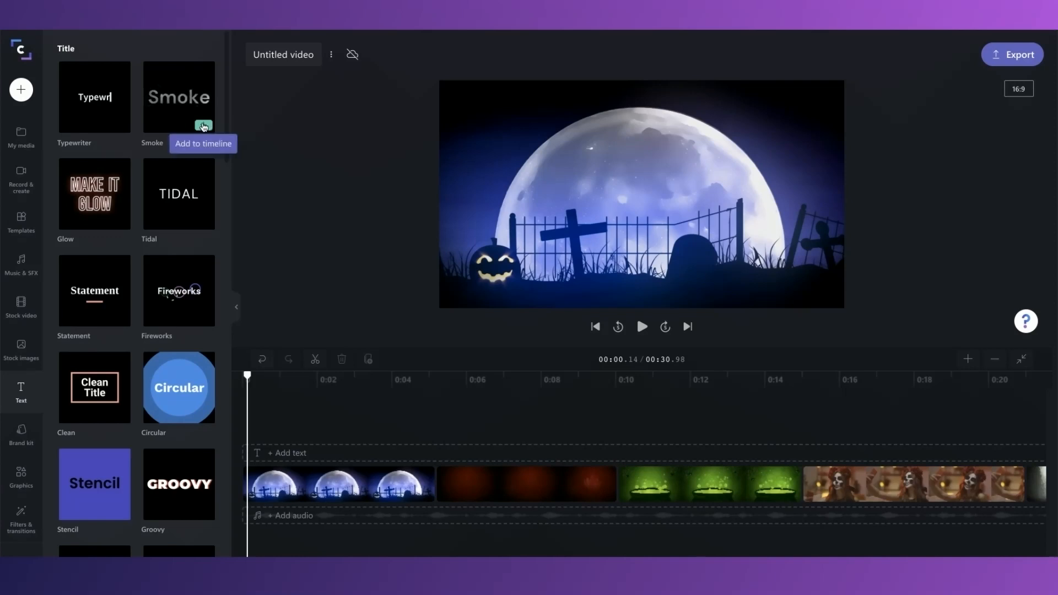
pyautogui.click(203, 126)
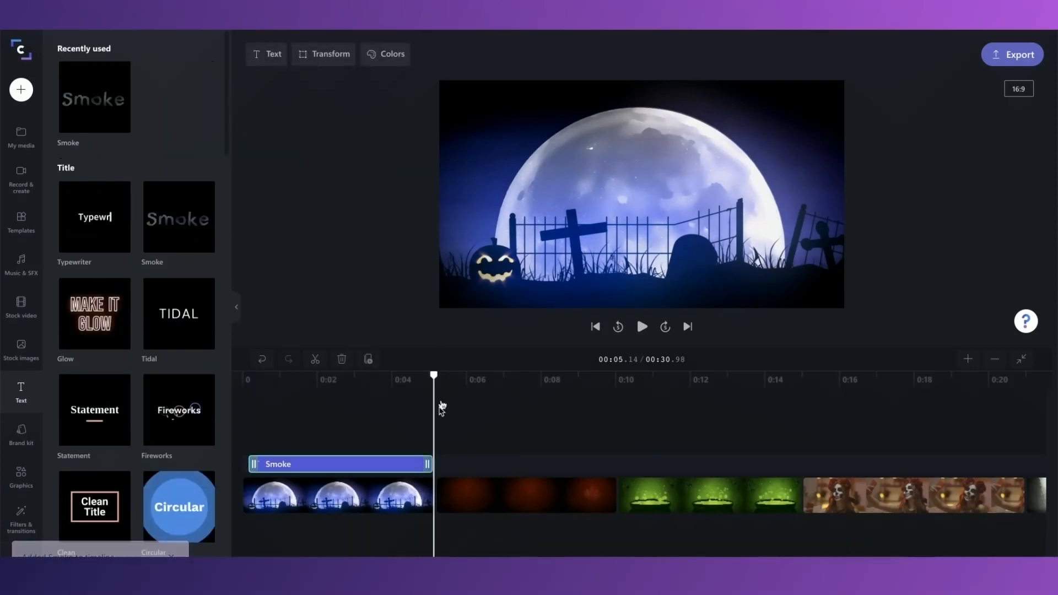
pyautogui.click(328, 379)
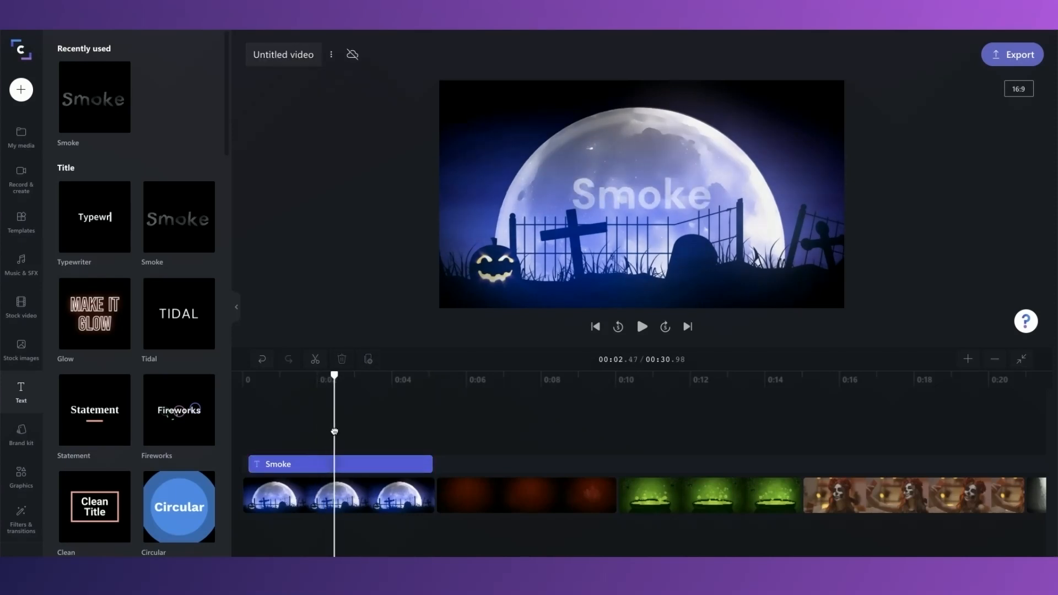
pyautogui.click(340, 464)
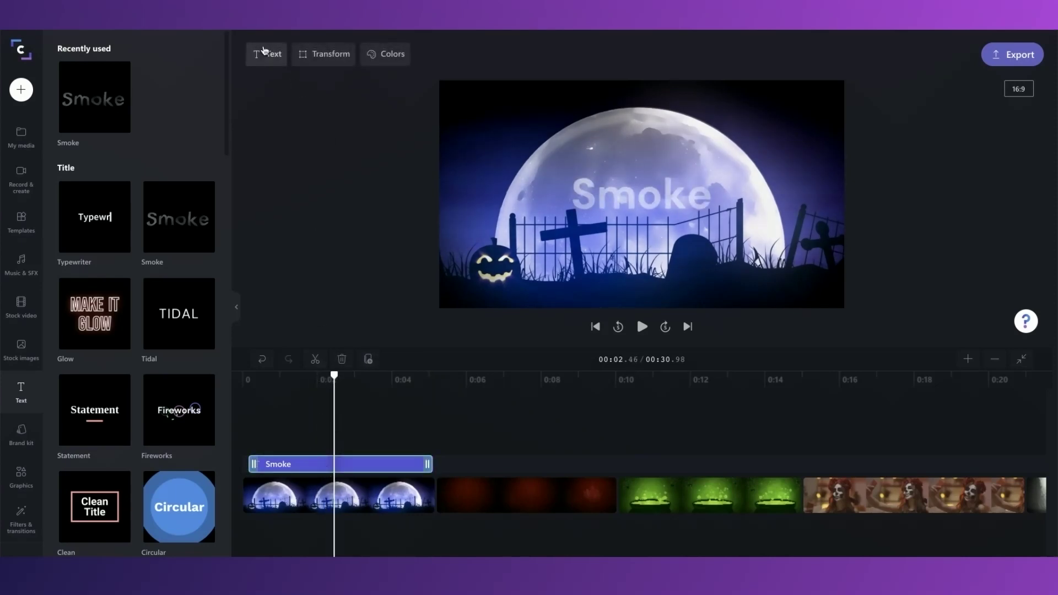
# - Change the title text to 'Join us if you dare'
pyautogui.click(266, 54)
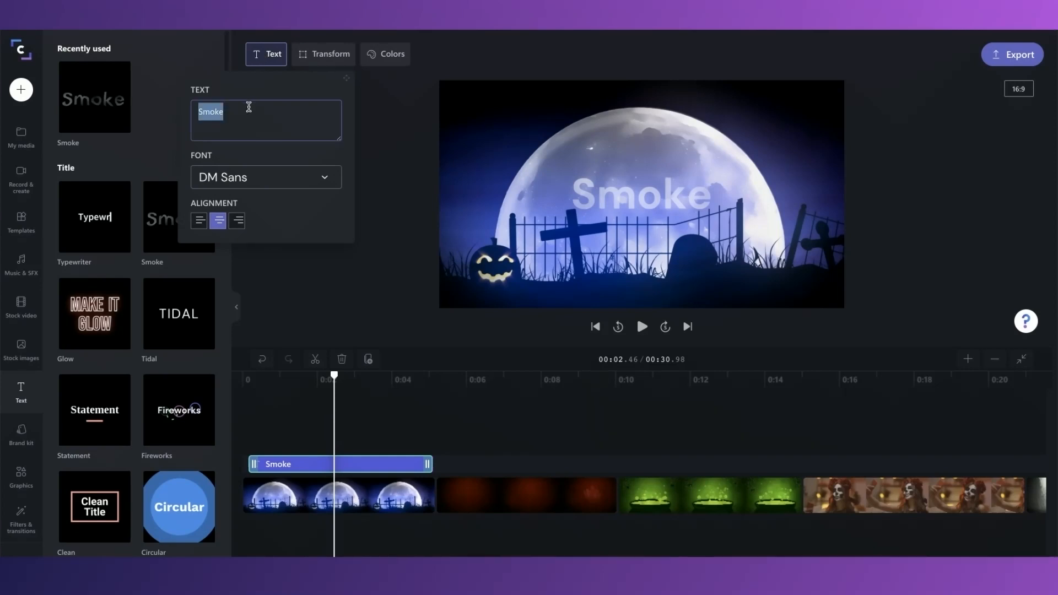
pyautogui.write('Join us if')
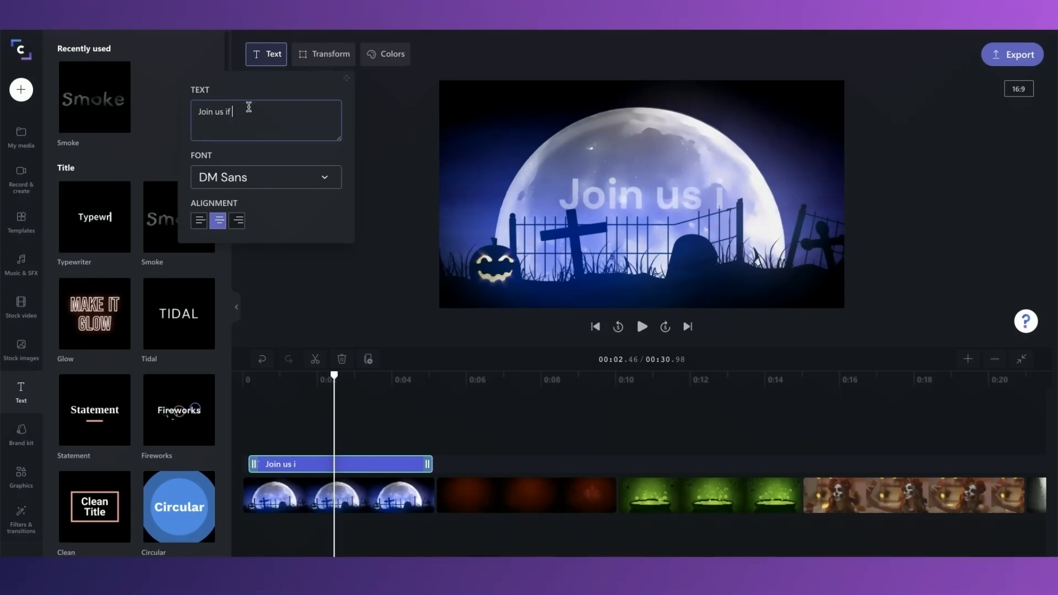
pyautogui.write('you dare')
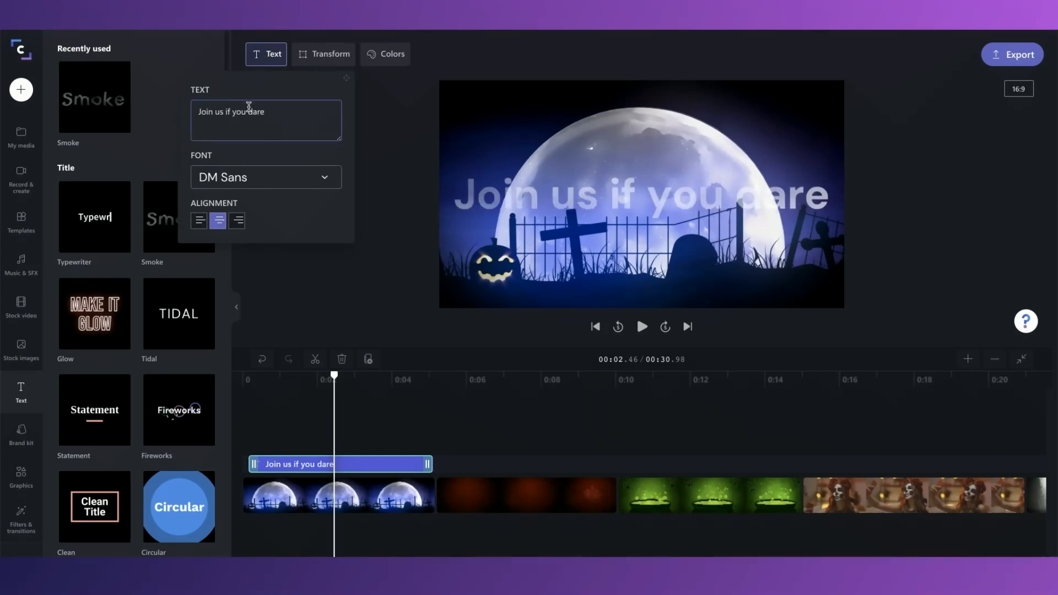
# - Reduce the caption's size and preview it in playback
pyautogui.click(323, 54)
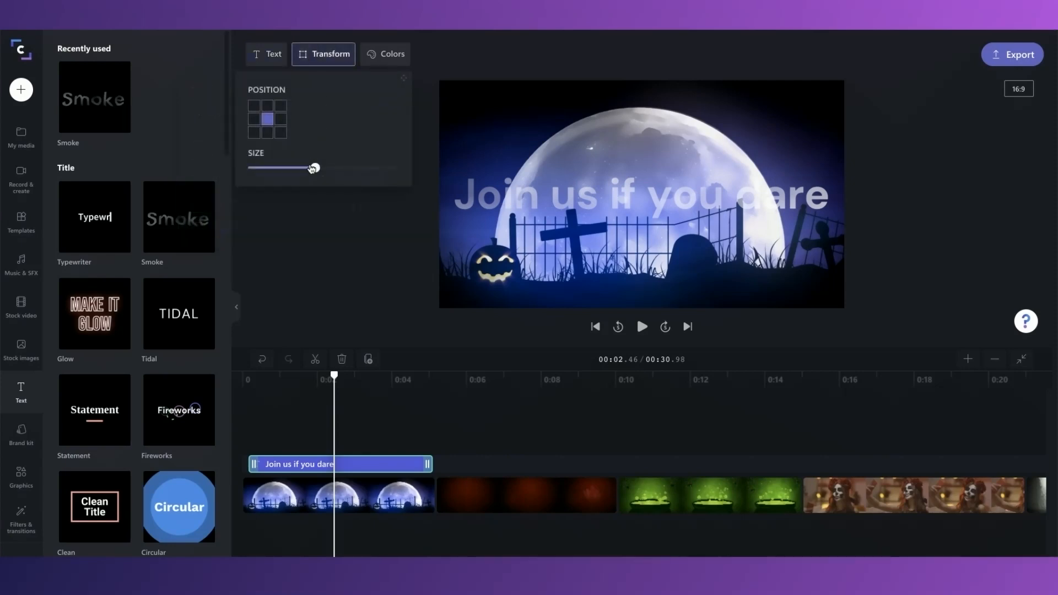
pyautogui.moveTo(313, 167); pyautogui.dragTo(286, 168)
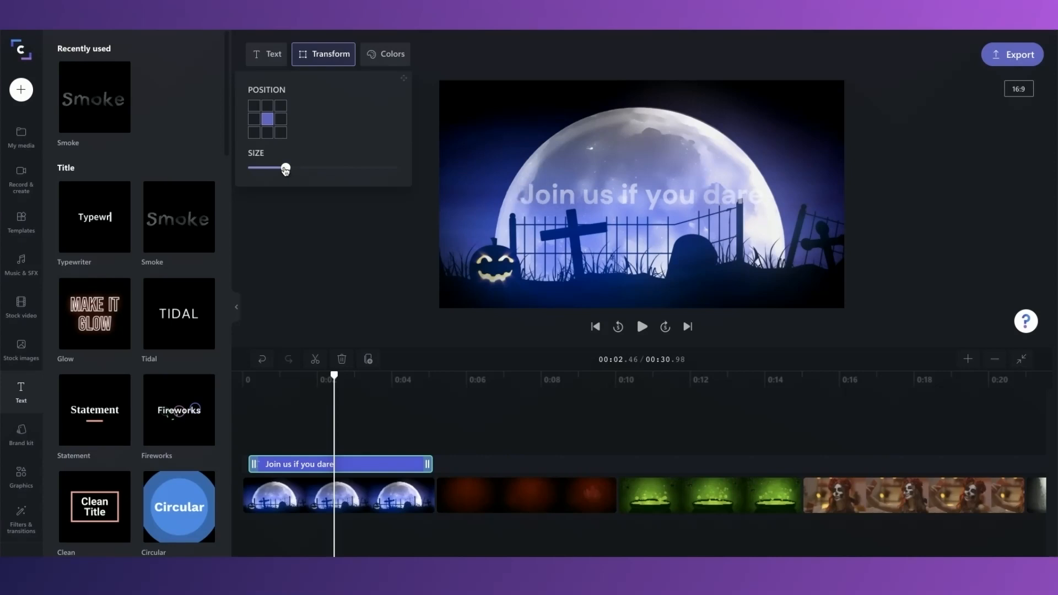
pyautogui.click(385, 54)
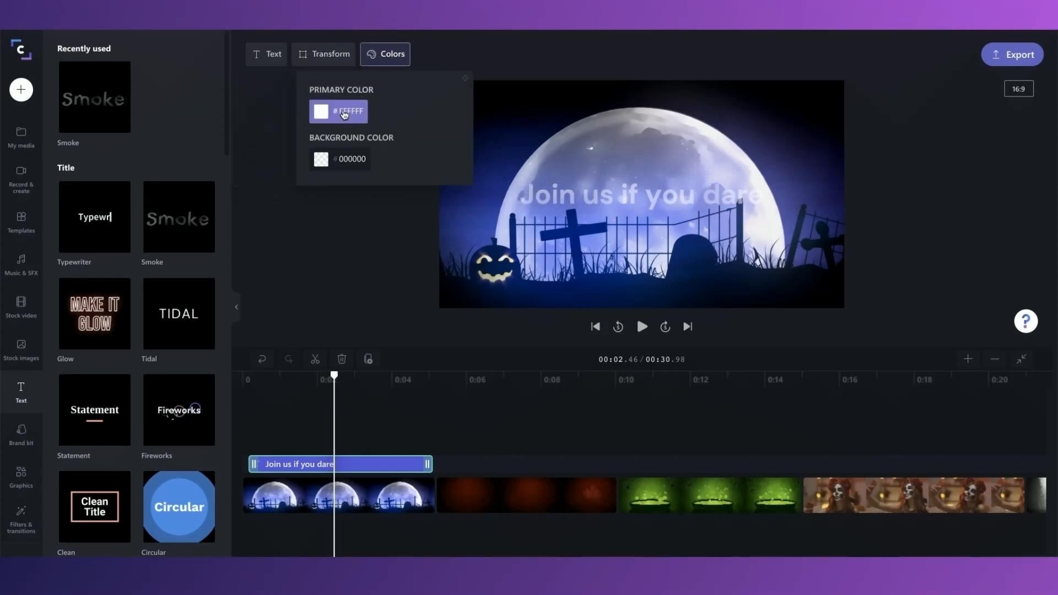
pyautogui.click(641, 326)
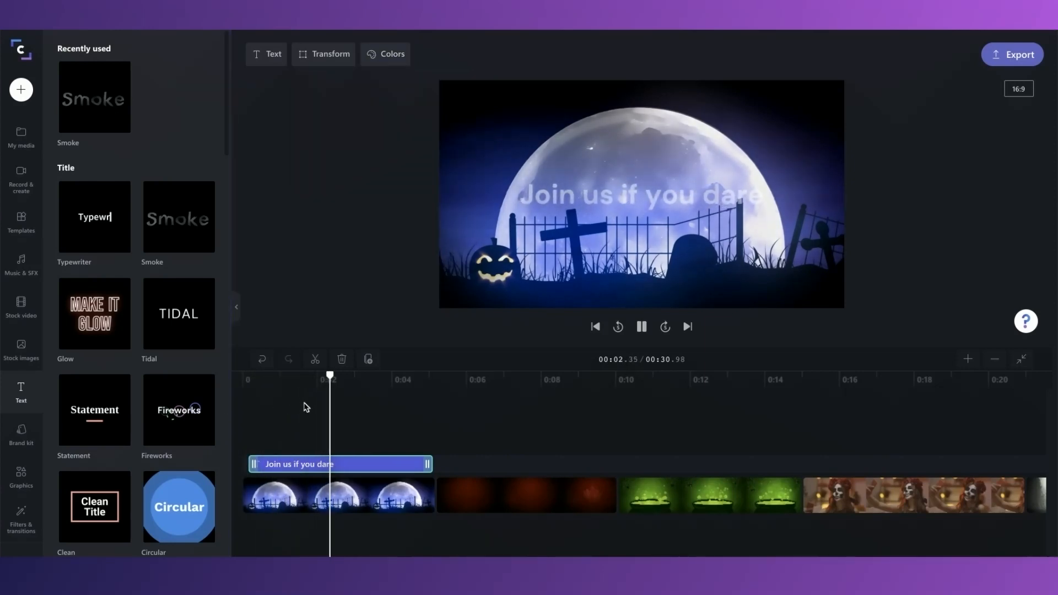
# - Replace the caption's Smoke style with the Glitch title style for bold white text
pyautogui.click(641, 327)
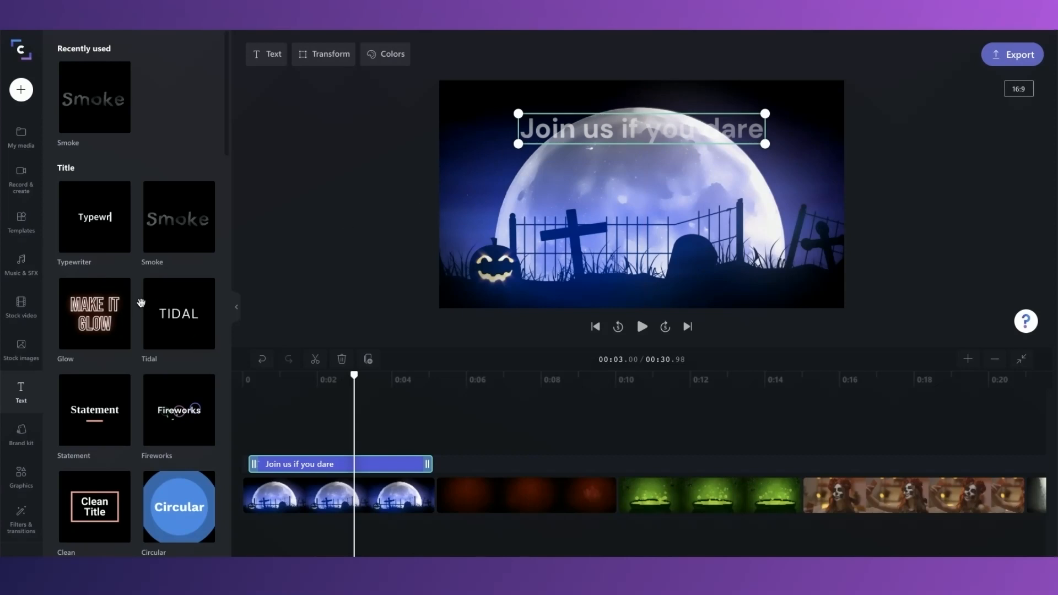
pyautogui.moveTo(588, 126)
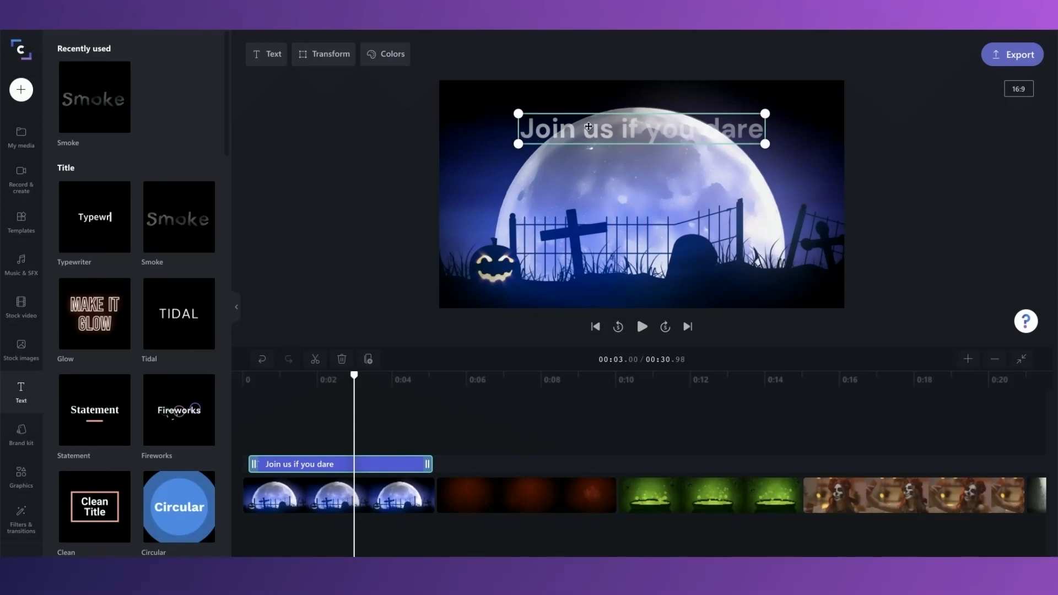
pyautogui.scroll(-3)
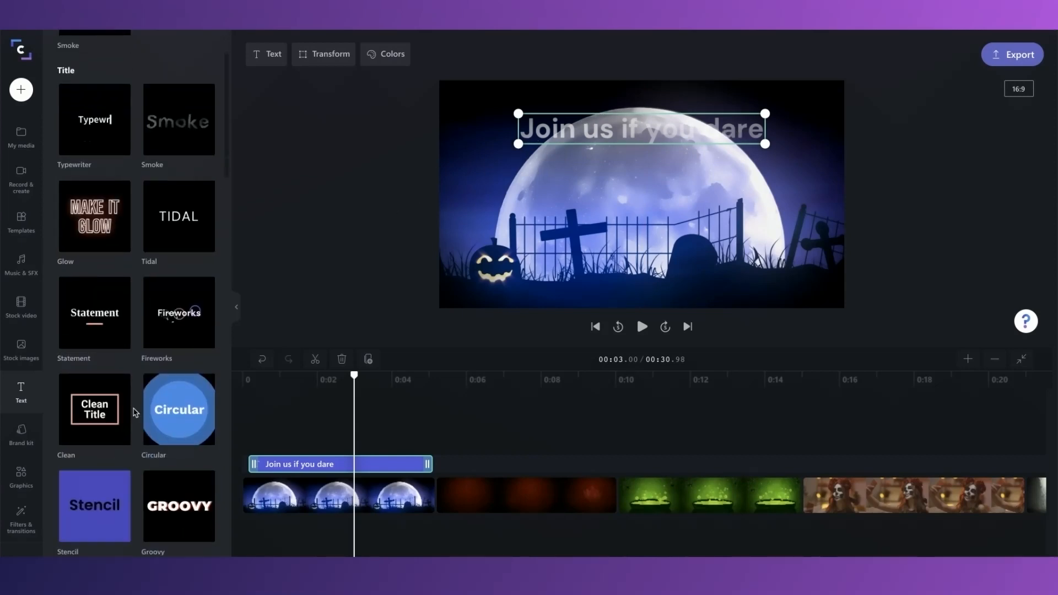
pyautogui.scroll(-3)
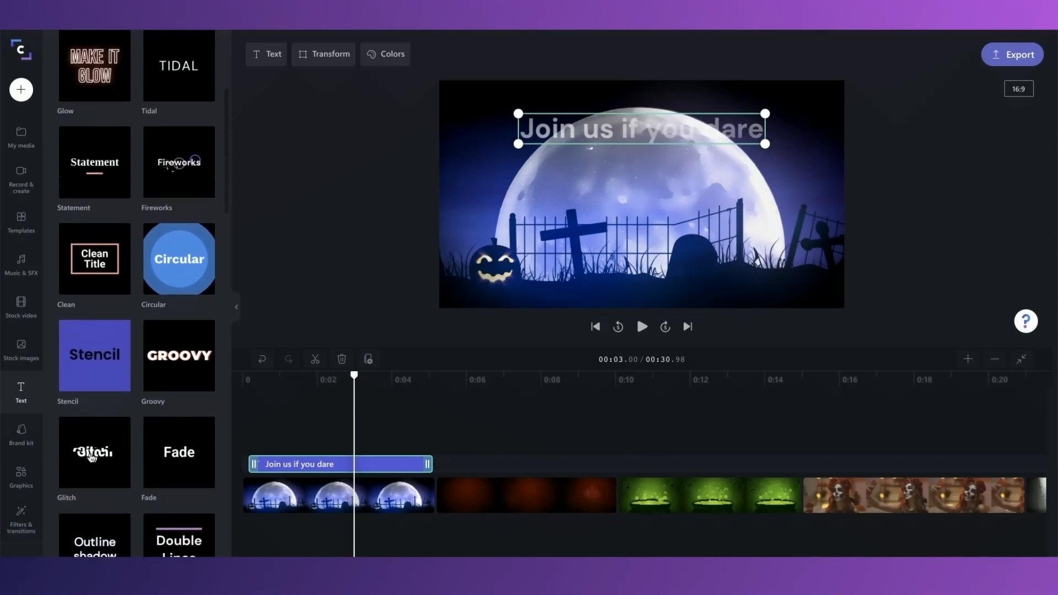
pyautogui.moveTo(94, 452); pyautogui.dragTo(313, 453)
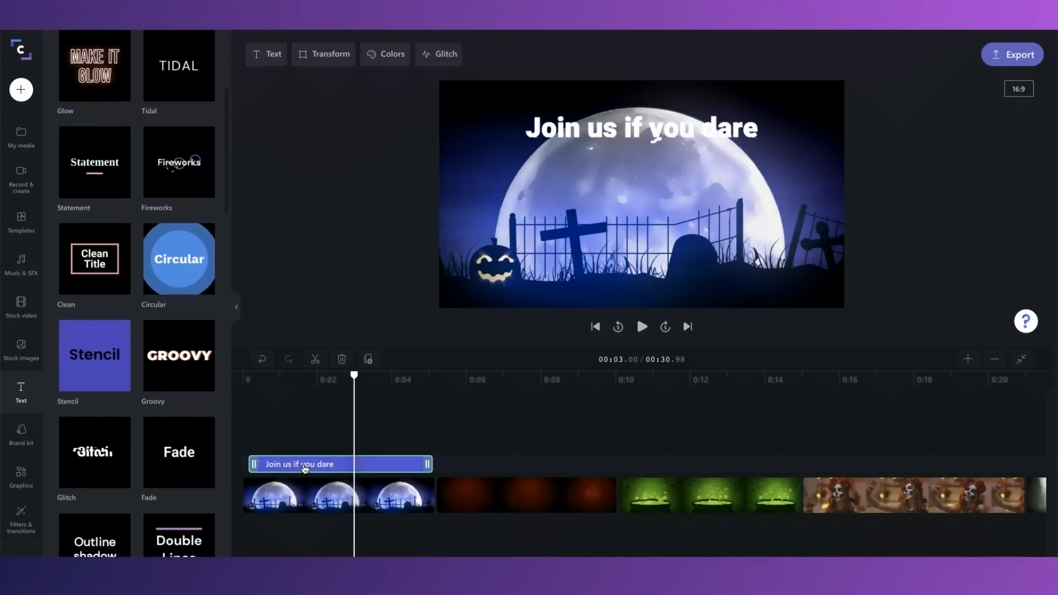
pyautogui.click(641, 327)
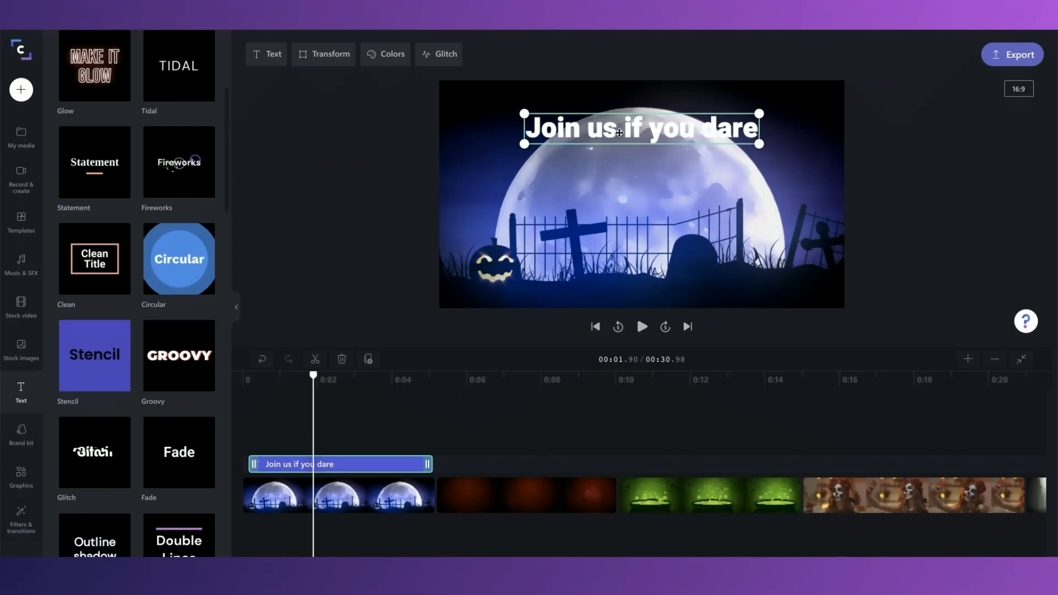
pyautogui.moveTo(678, 134)
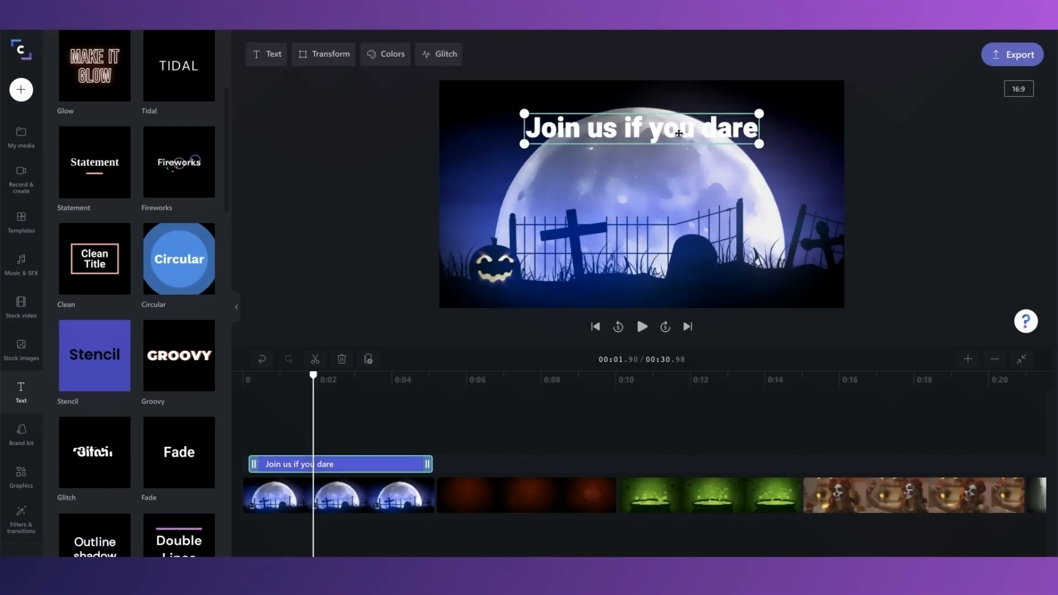
# - Lower the caption's glitch amount and speed, then close the Glitch settings
pyautogui.click(438, 54)
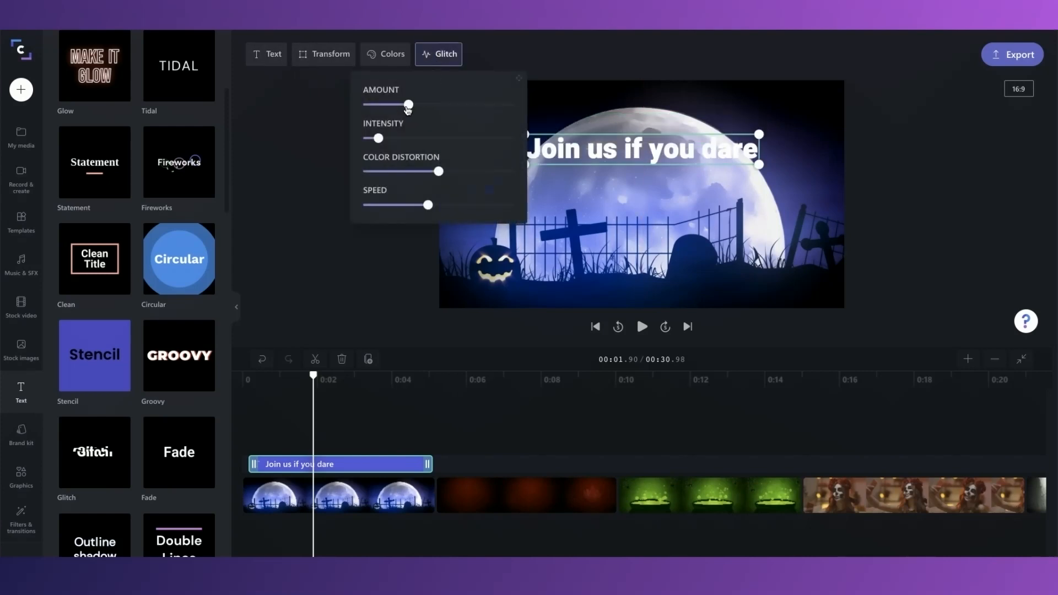
pyautogui.moveTo(407, 105); pyautogui.dragTo(383, 104)
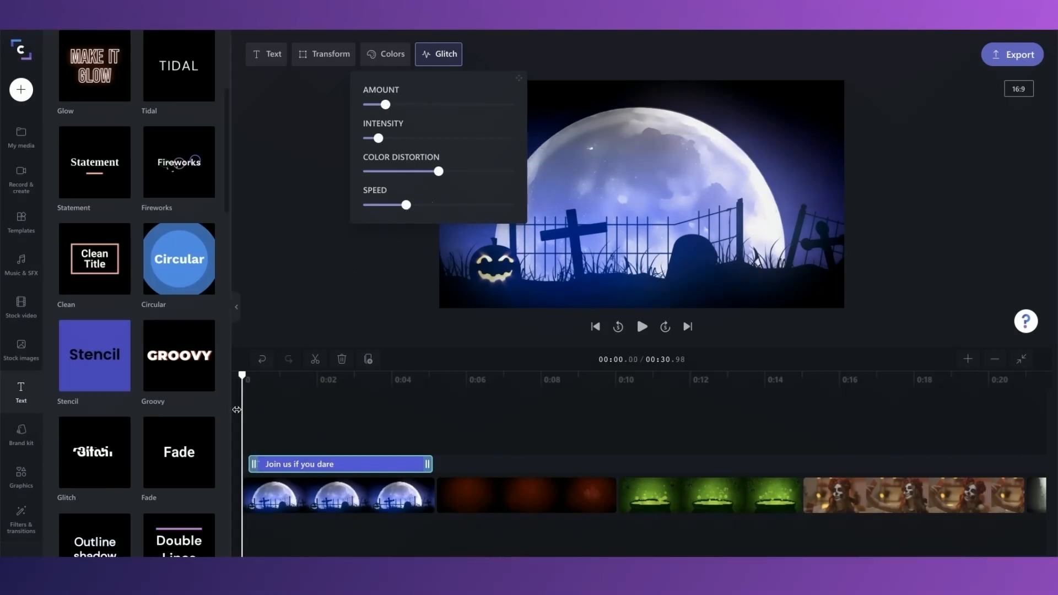
pyautogui.click(642, 327)
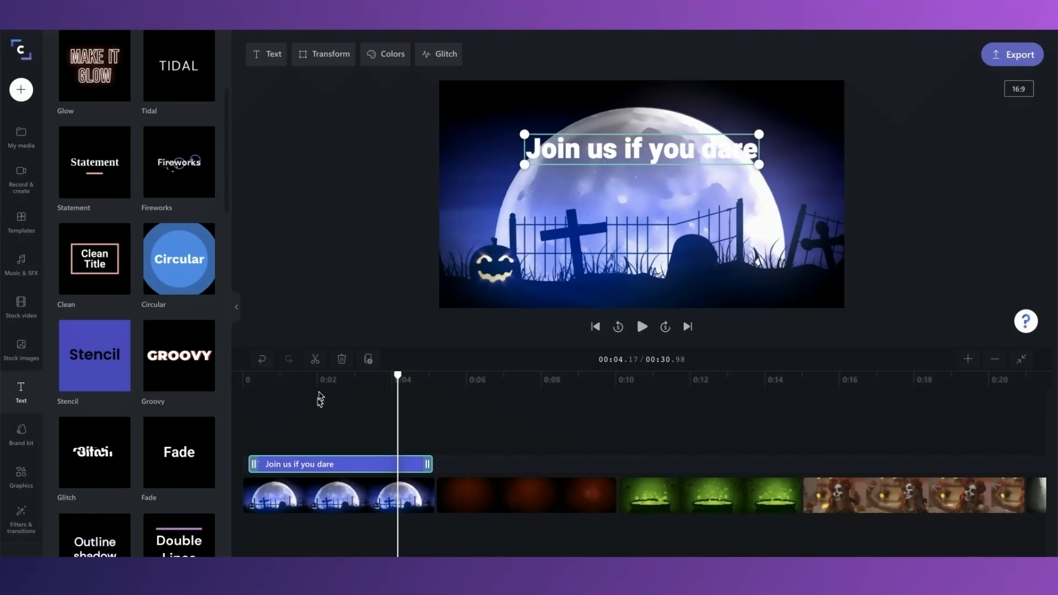
pyautogui.moveTo(368, 359)
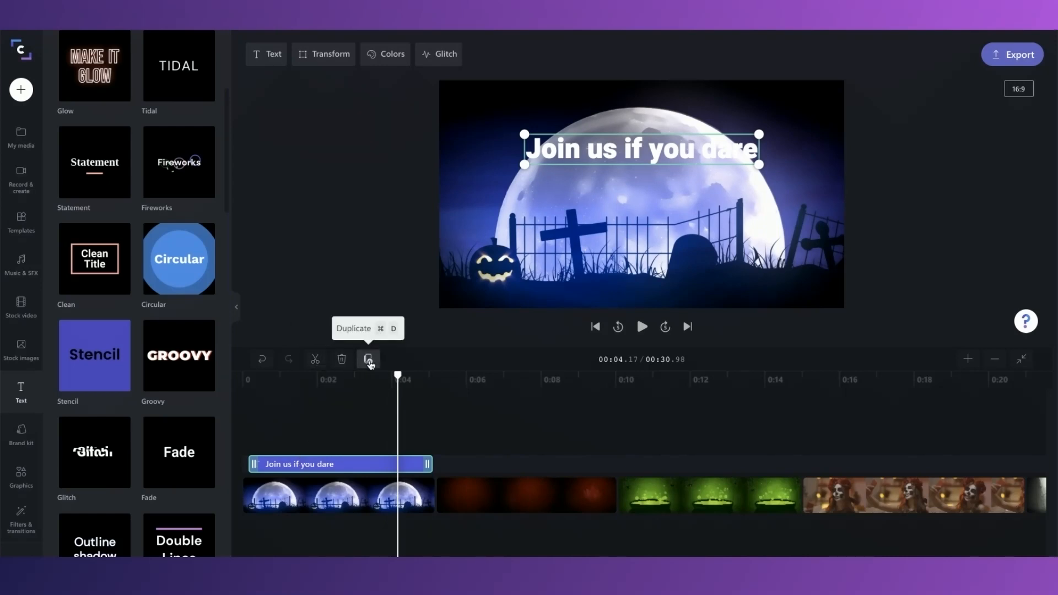
# - Duplicate the caption, start the copy slightly later, and retype it as 'for a Halloween scare'
pyautogui.click(368, 359)
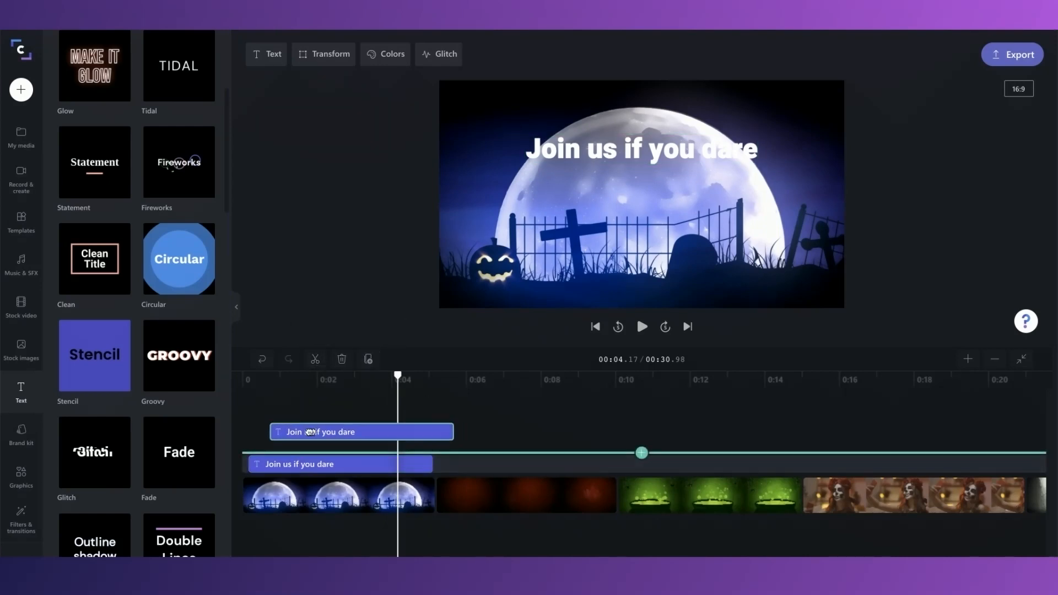
pyautogui.moveTo(361, 431); pyautogui.dragTo(382, 441)
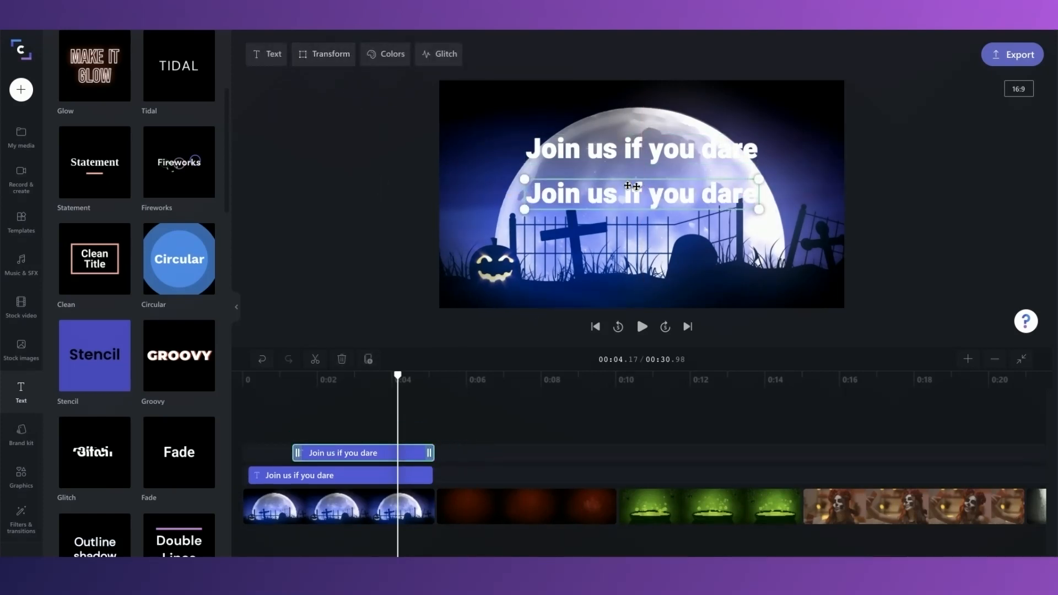
pyautogui.write('for a Halloween scare')
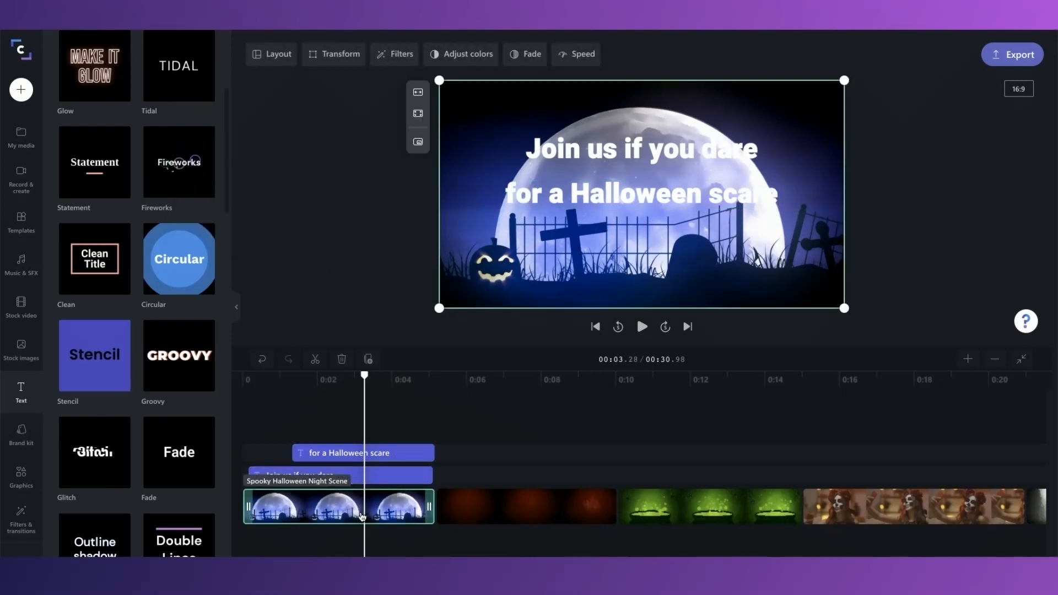
pyautogui.click(468, 54)
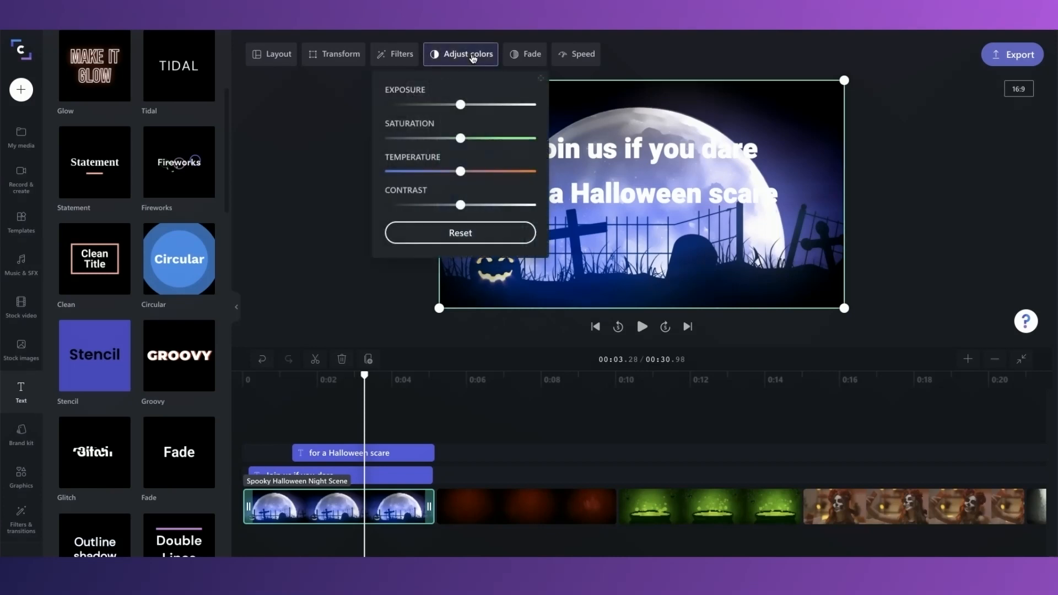
pyautogui.moveTo(460, 105); pyautogui.dragTo(441, 104)
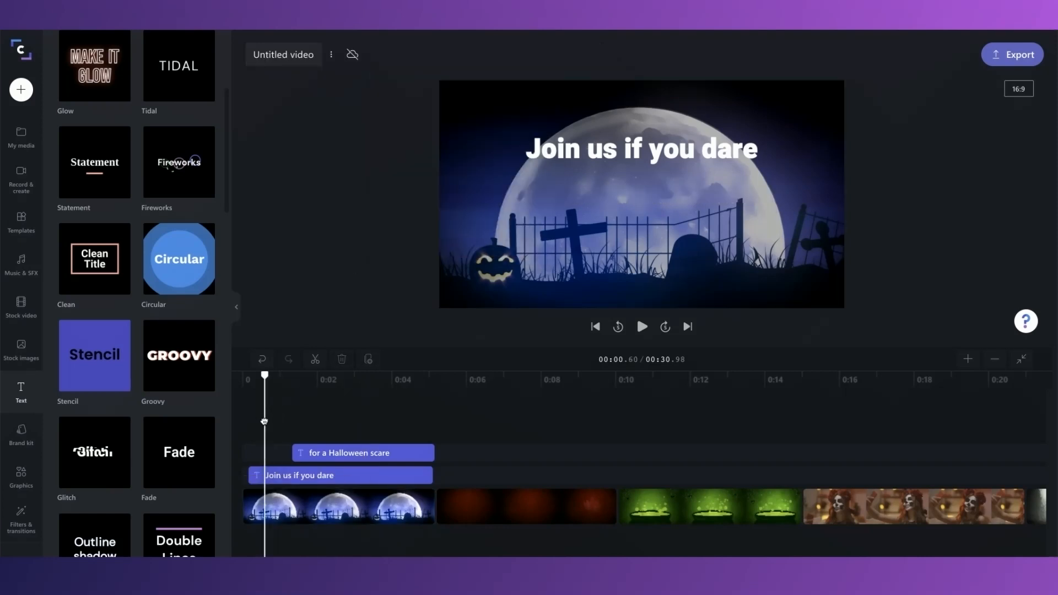
pyautogui.click(642, 326)
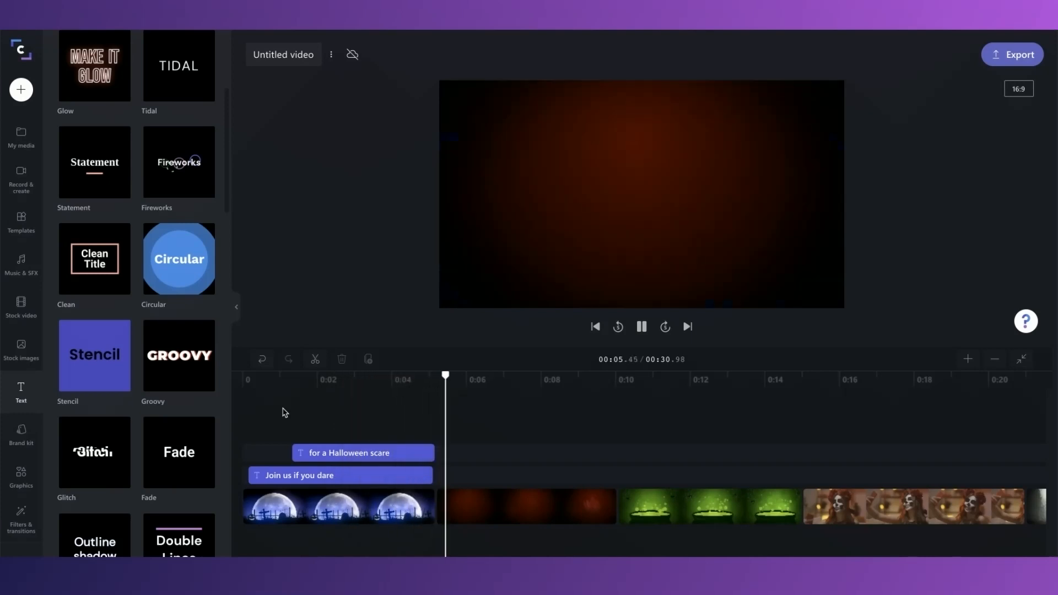
pyautogui.click(642, 327)
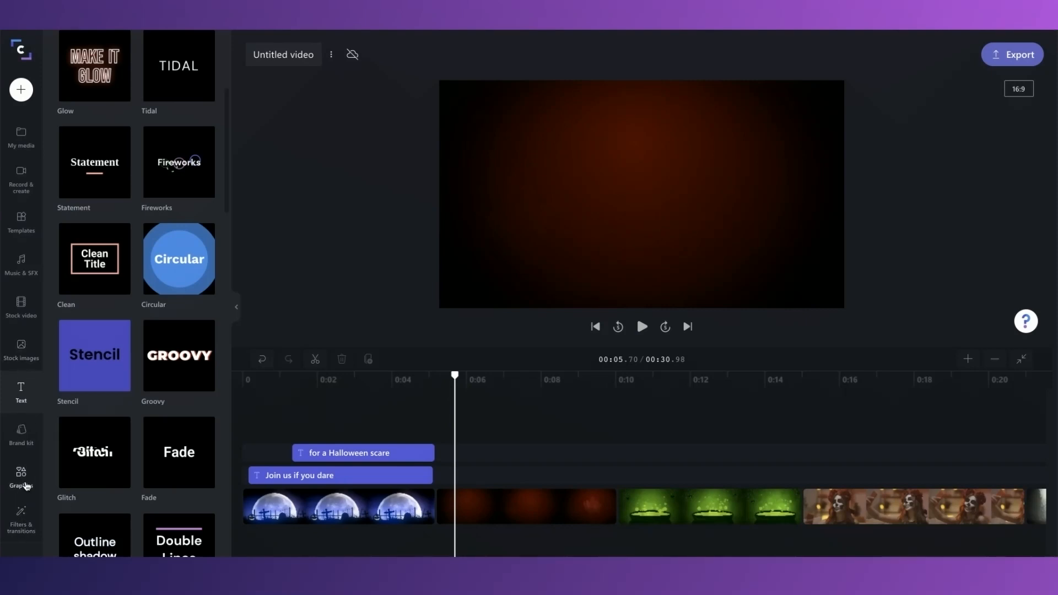
# - Put a transition such as Glitch reveal between the moon clip and the ghost clip, then preview it
pyautogui.click(20, 476)
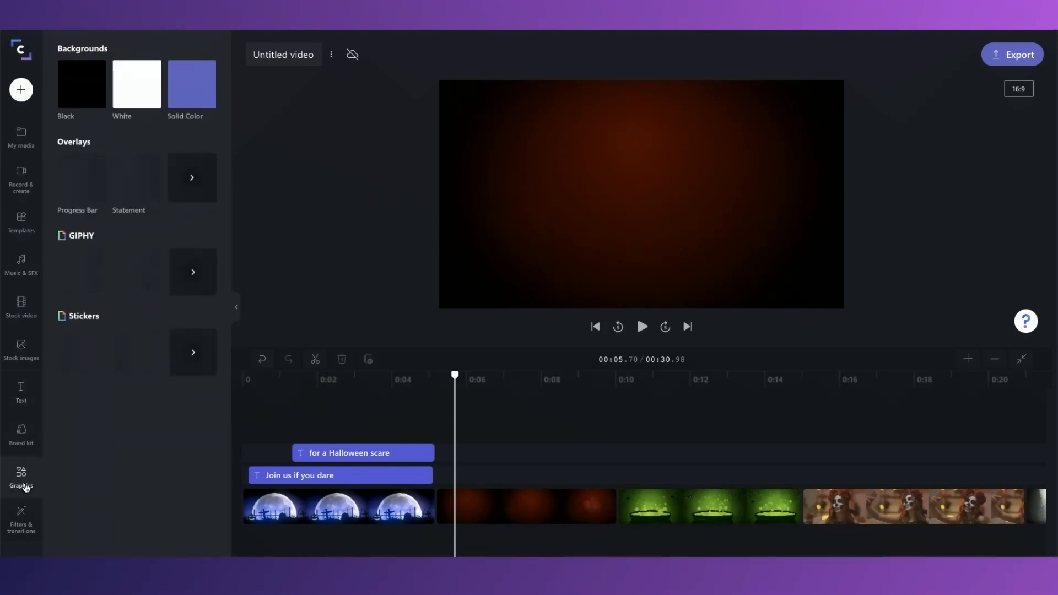
pyautogui.click(20, 515)
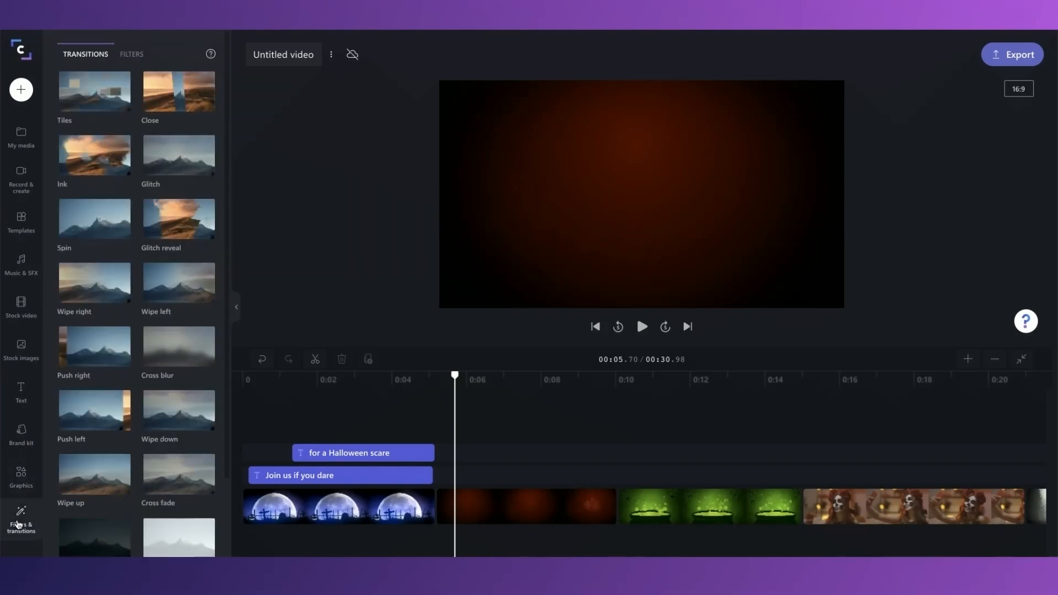
pyautogui.moveTo(350, 199)
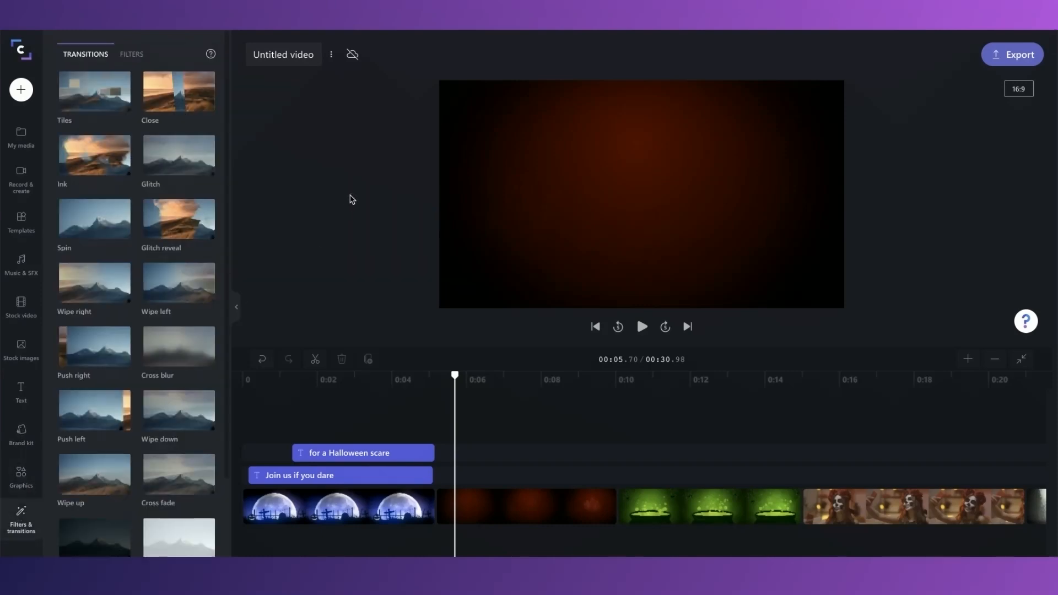
pyautogui.moveTo(184, 218)
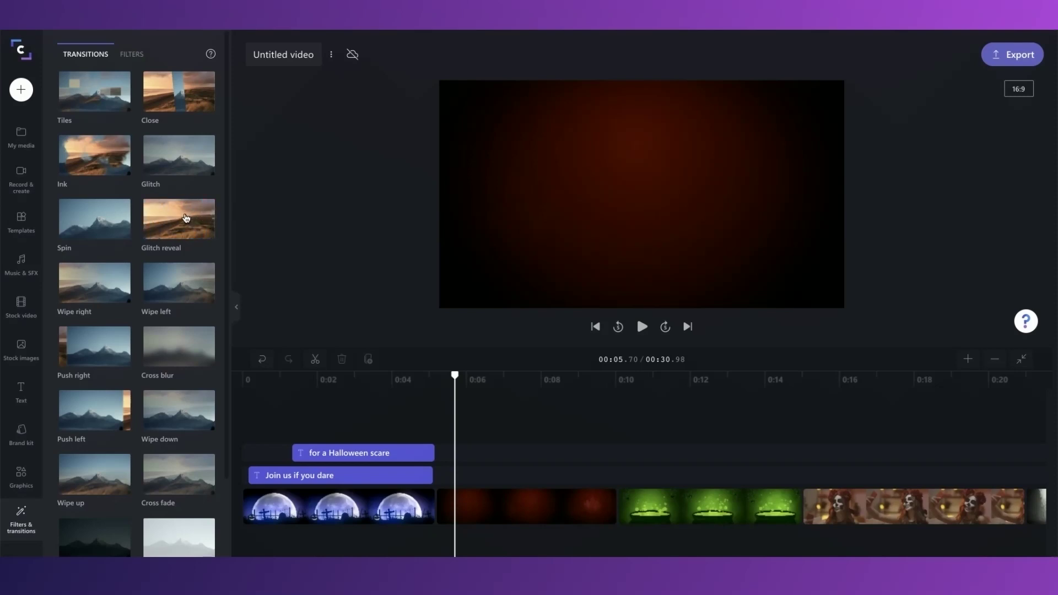
pyautogui.moveTo(167, 218)
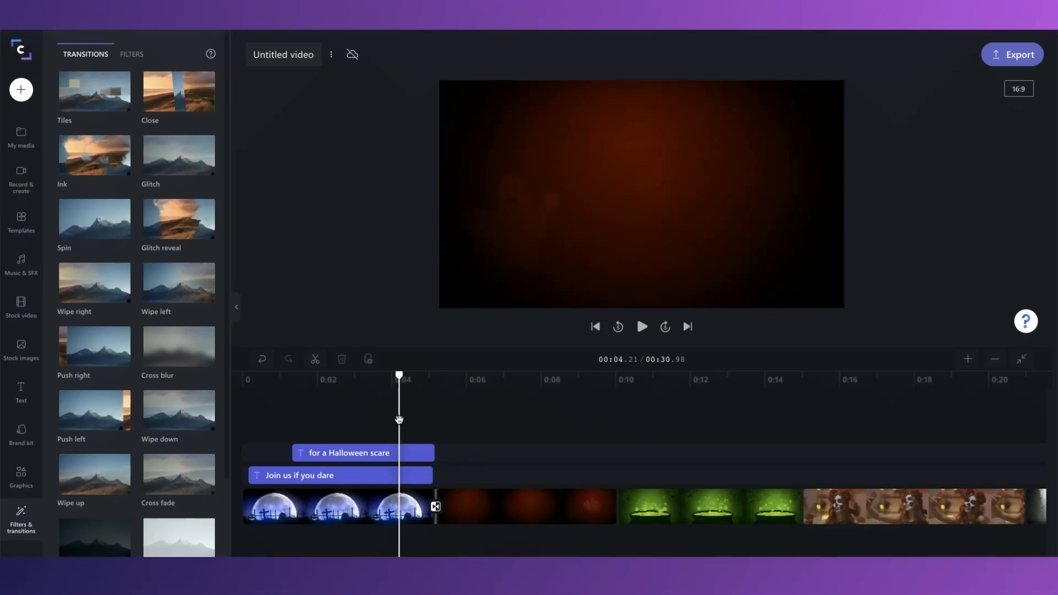
pyautogui.click(642, 327)
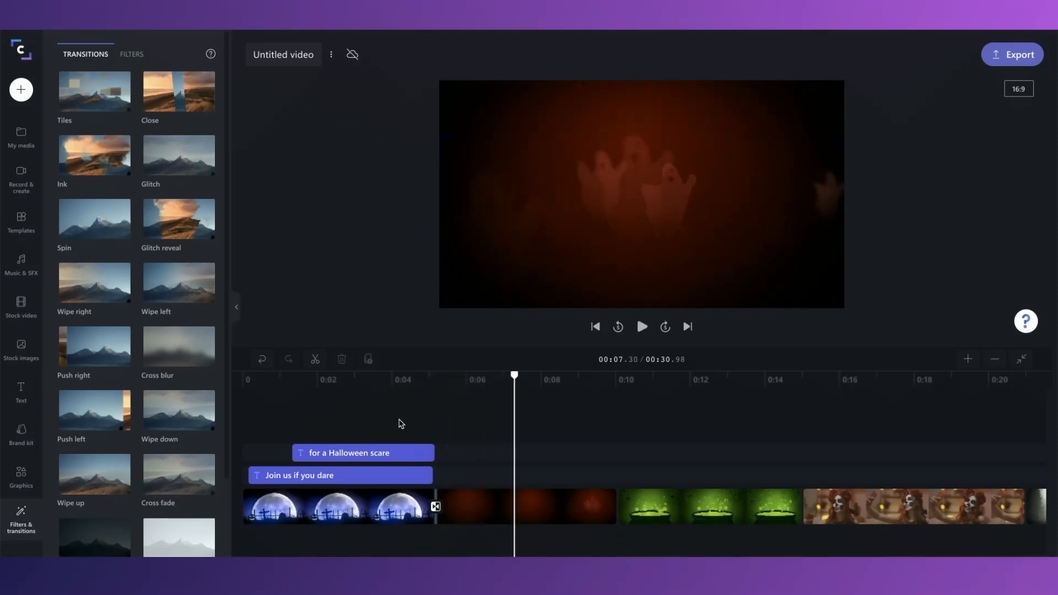
pyautogui.moveTo(21, 273)
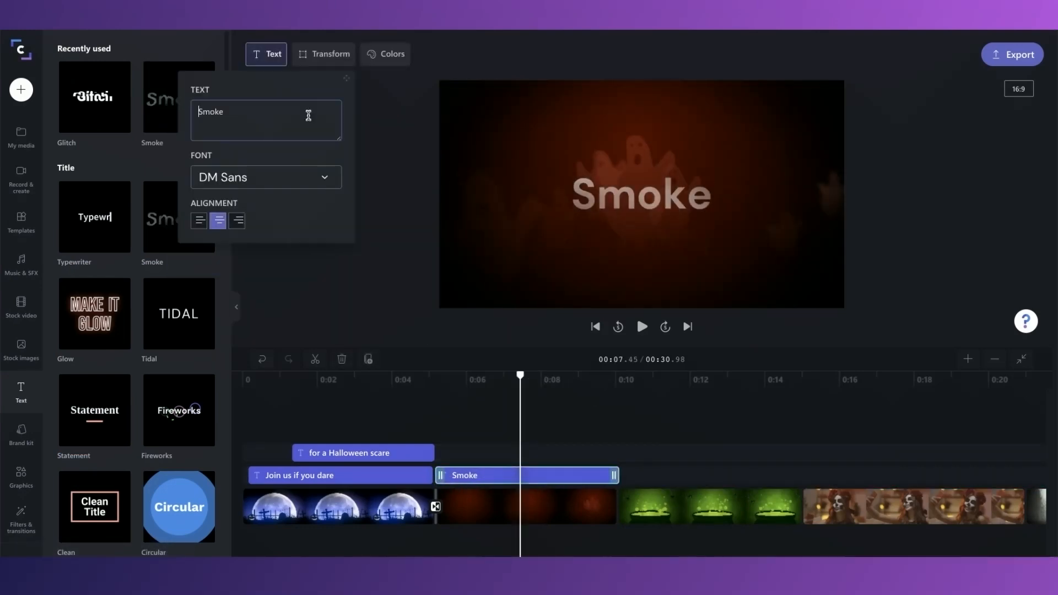
# - Caption the ghost clip 'Hear from ghosts of startups past' and switch its font to Heebo
pyautogui.write('Hear from ghosts')
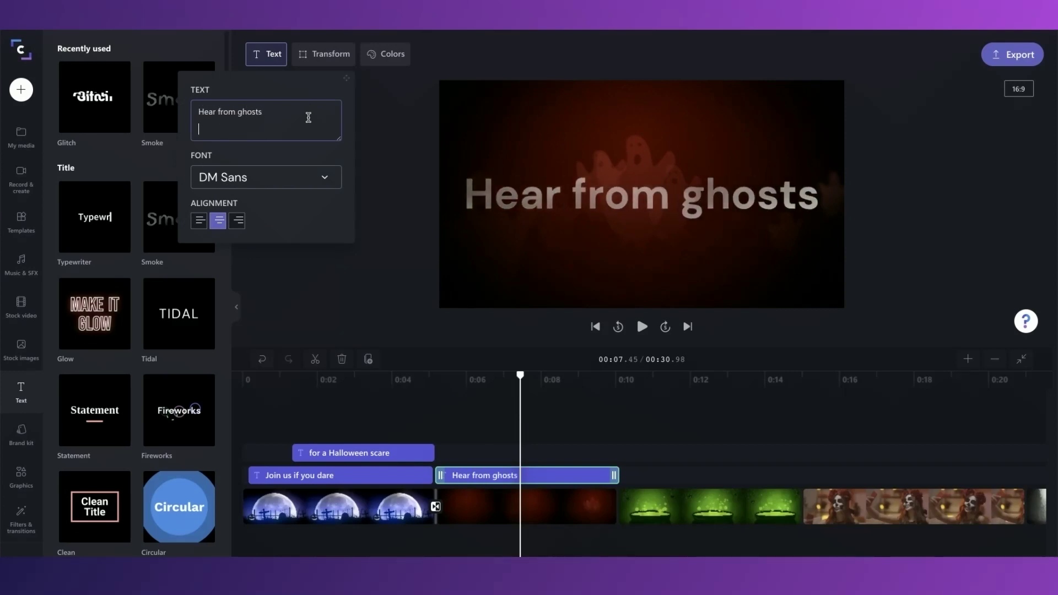
pyautogui.write('of startups past')
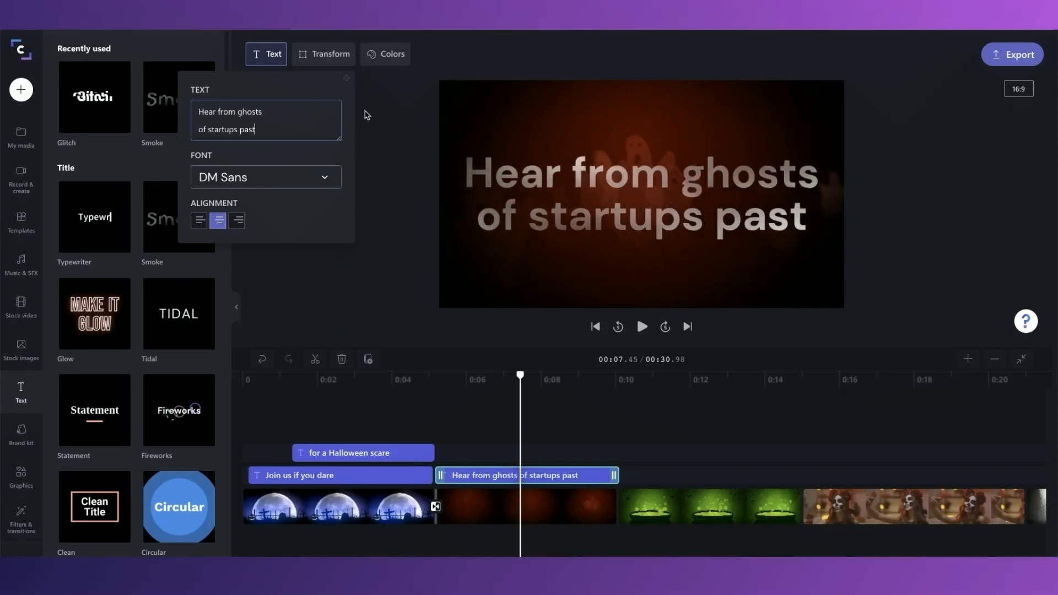
pyautogui.click(323, 54)
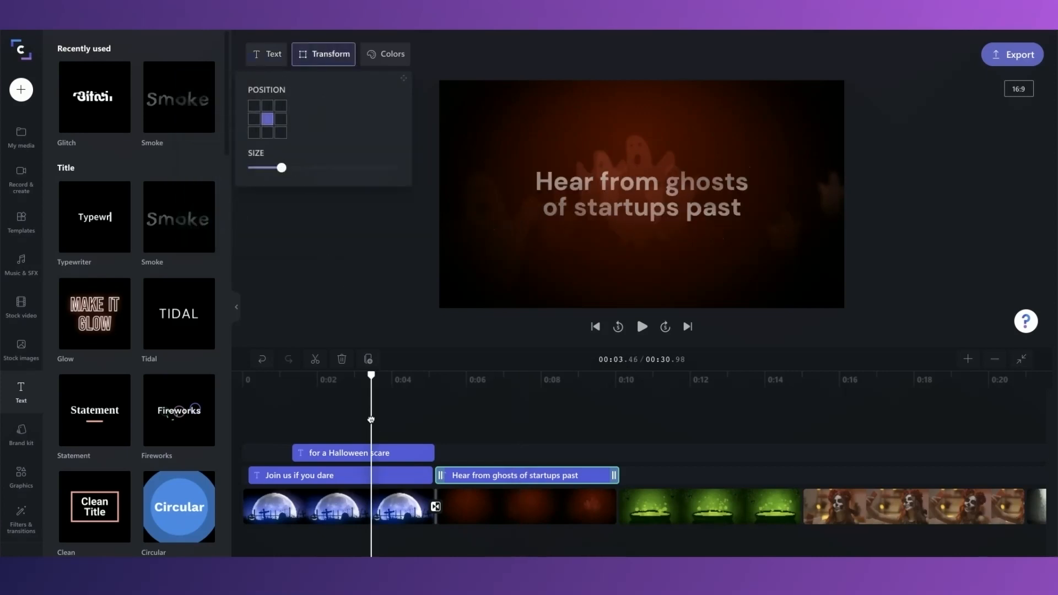
pyautogui.click(266, 54)
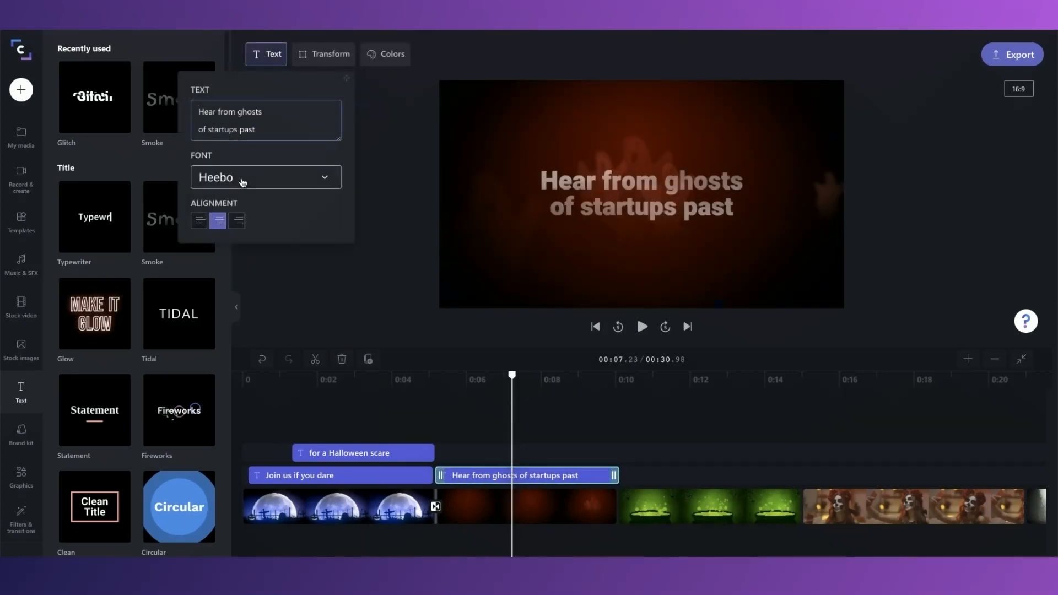
pyautogui.click(265, 177)
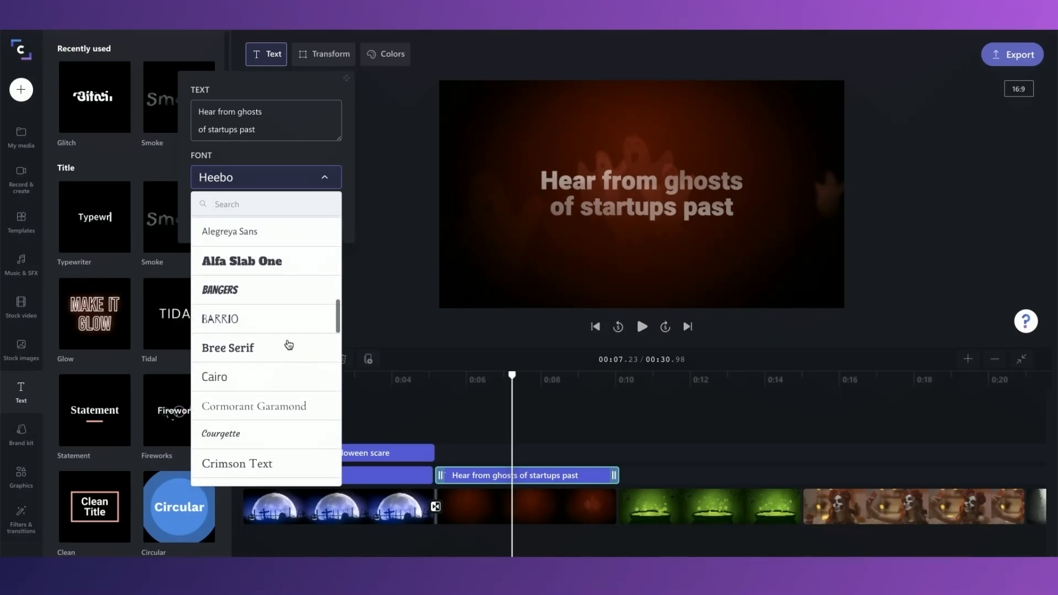
pyautogui.scroll(-3)
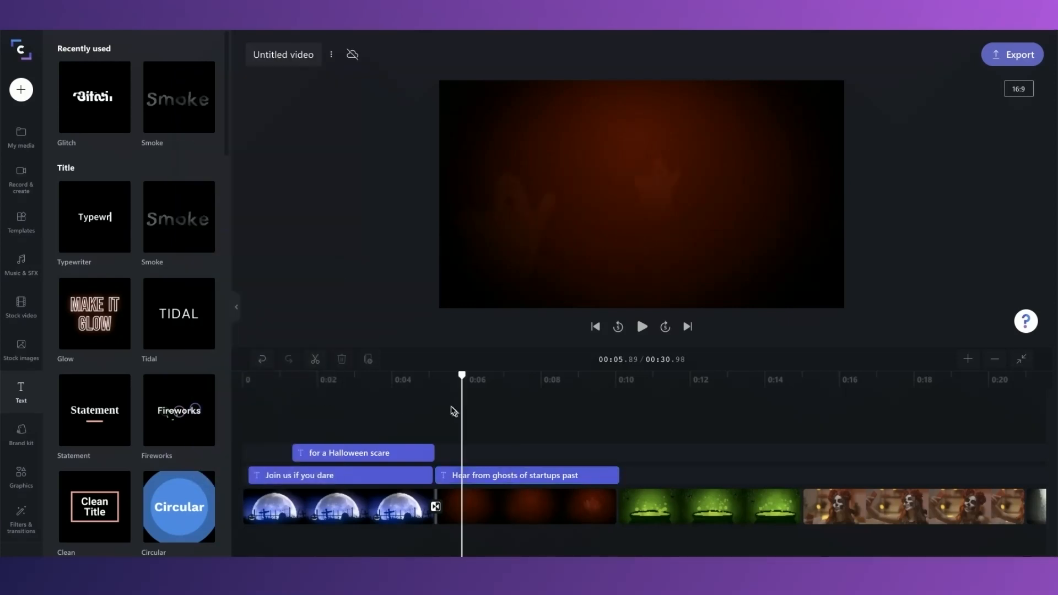
# - Preview the ghost caption, then browse transitions for the ghost-to-cauldron cut
pyautogui.click(641, 327)
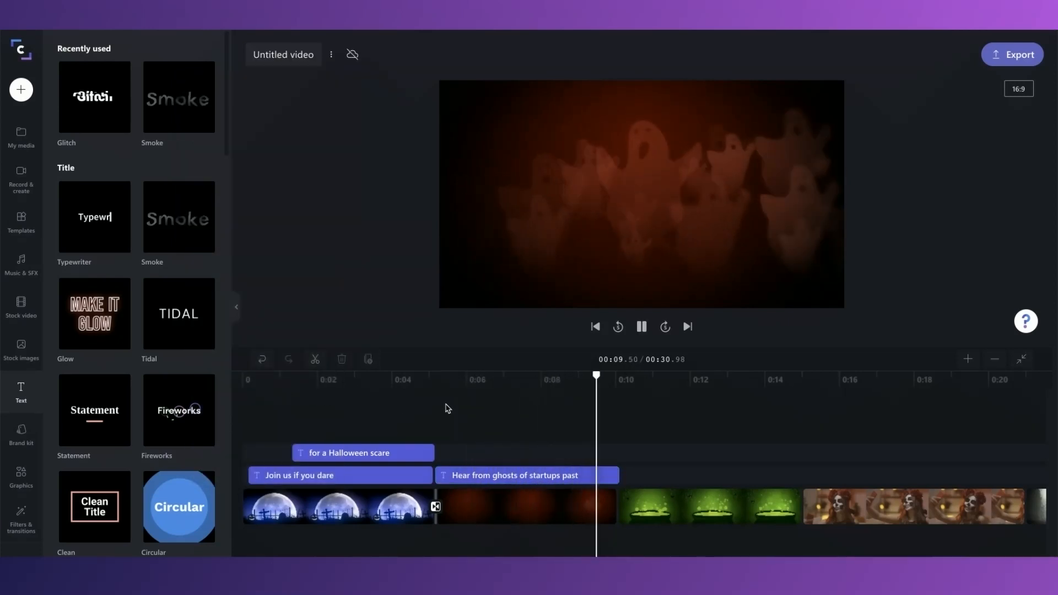
pyautogui.click(540, 507)
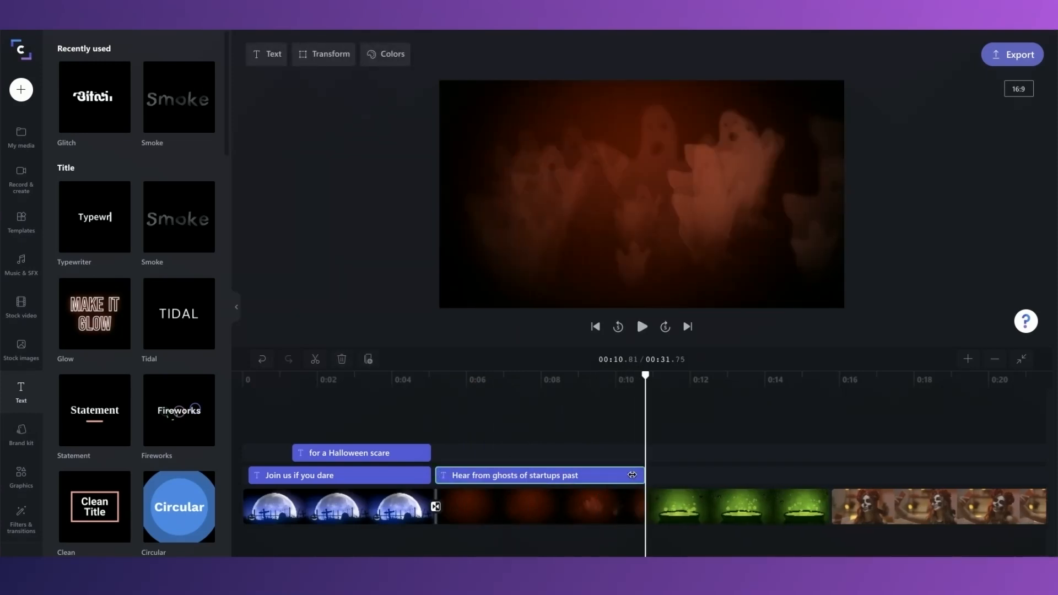
pyautogui.click(21, 520)
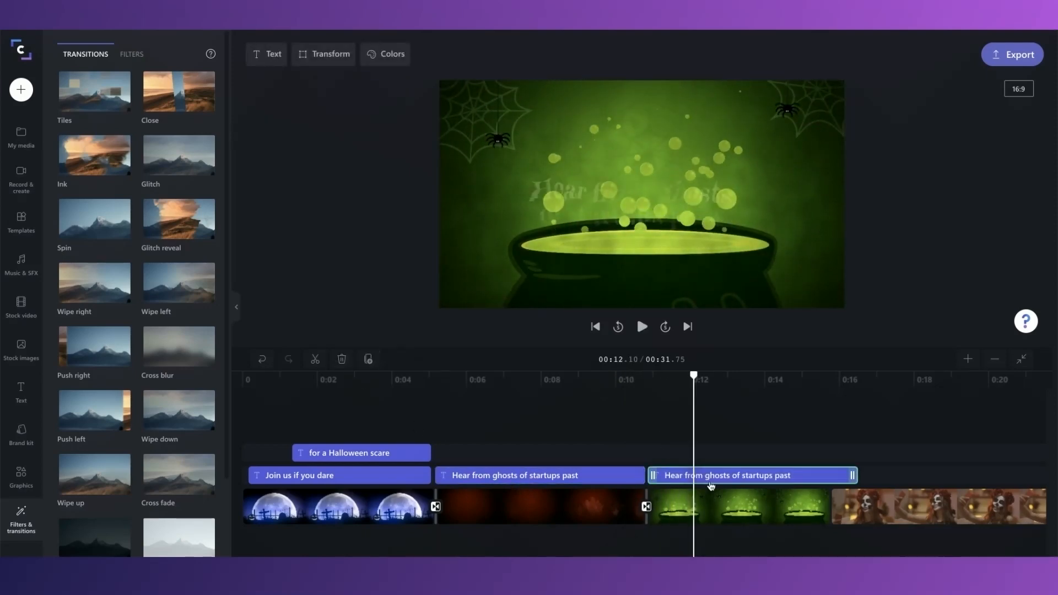
# - Reword the cauldron caption to 'Bring your potion, and we will share our fangtastic treats' and preview
pyautogui.click(760, 507)
pyautogui.write('Bring your potion')
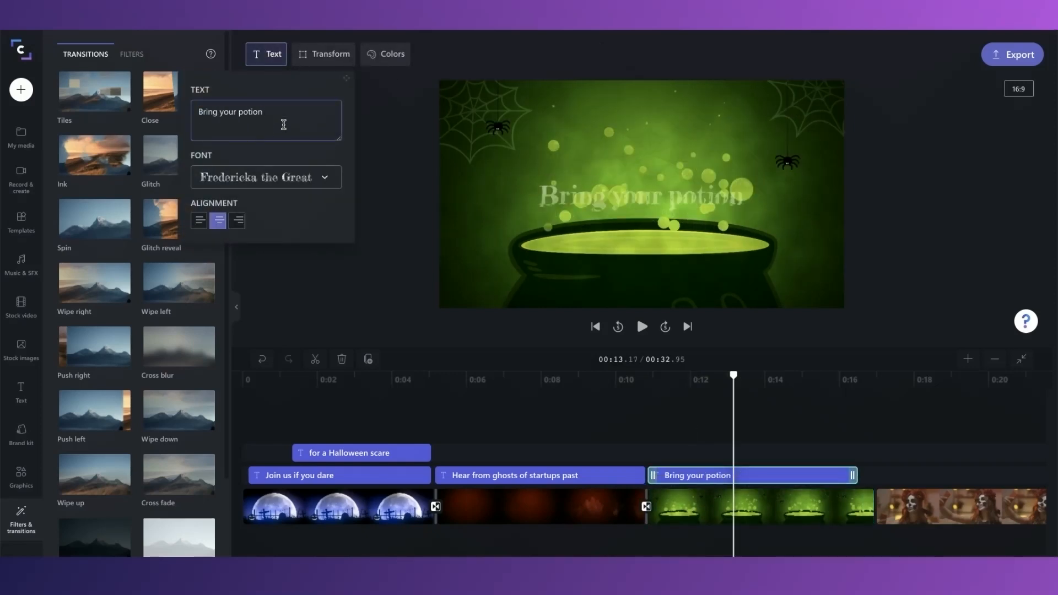
pyautogui.write('and we will share our')
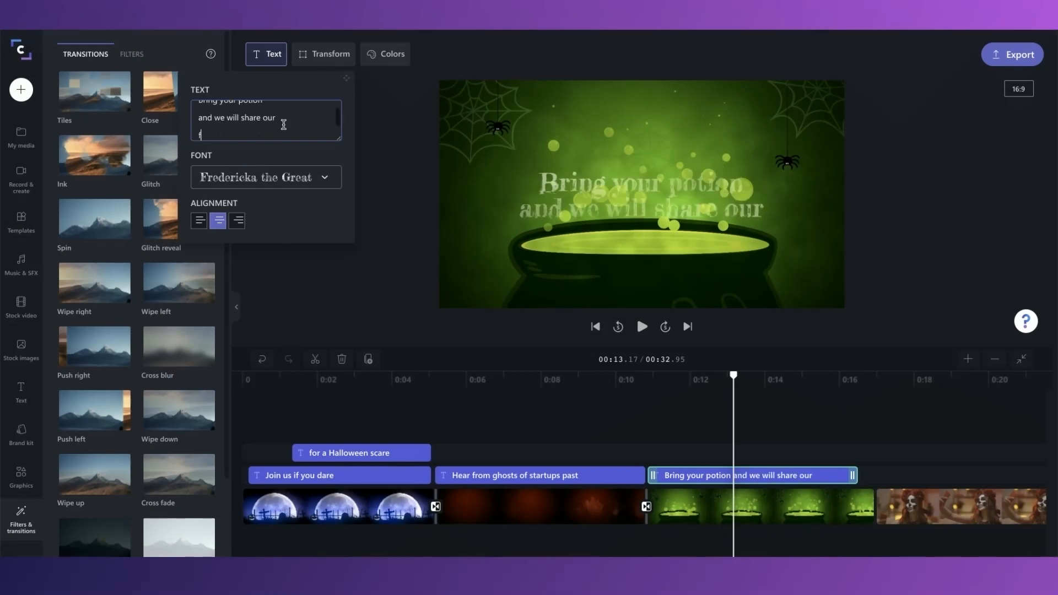
pyautogui.write('fangtastic treats')
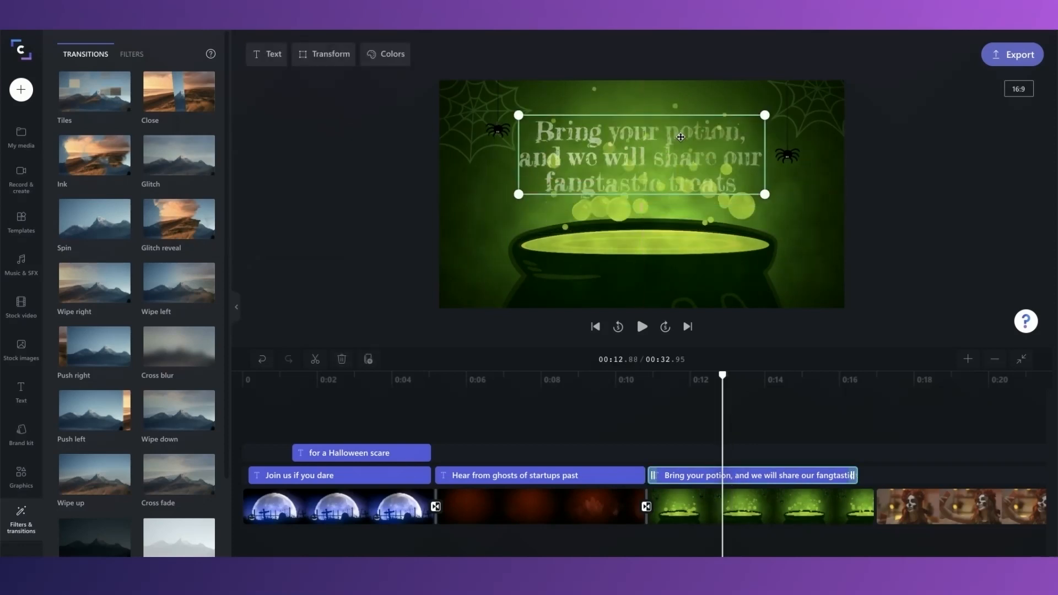
pyautogui.click(642, 327)
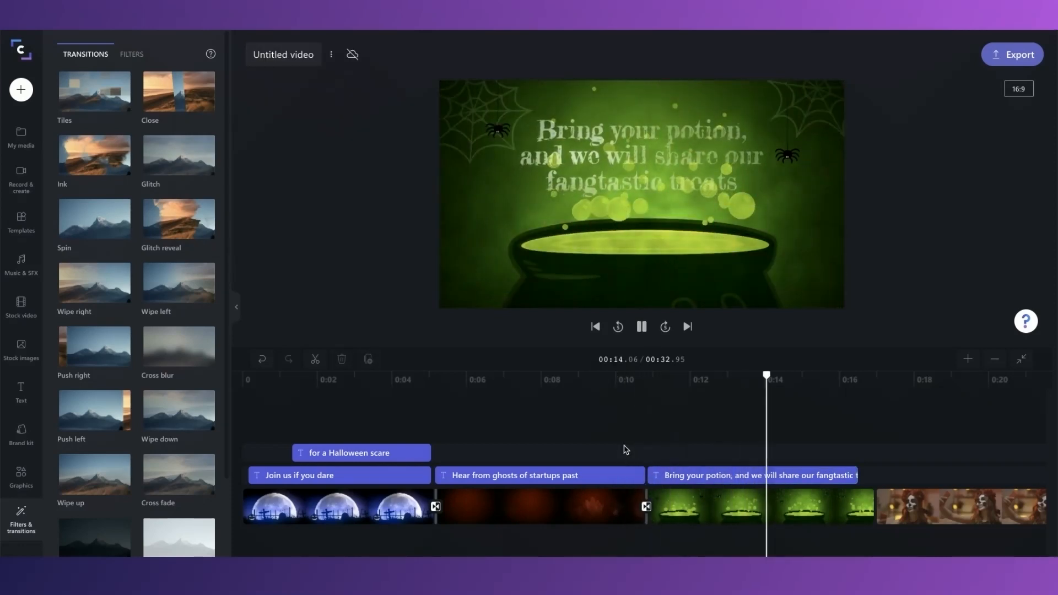
pyautogui.click(755, 507)
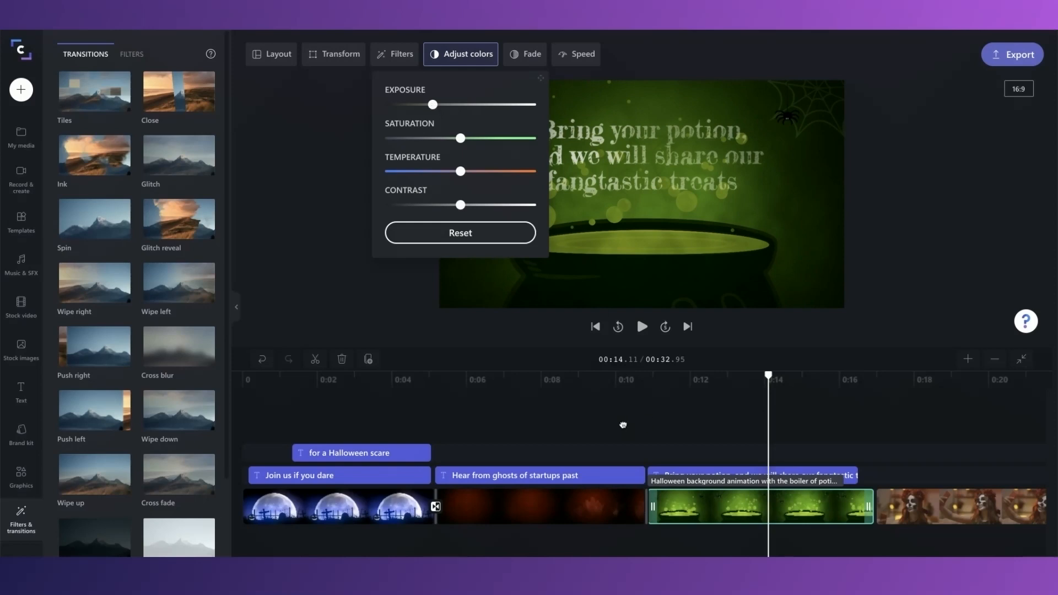
pyautogui.click(641, 327)
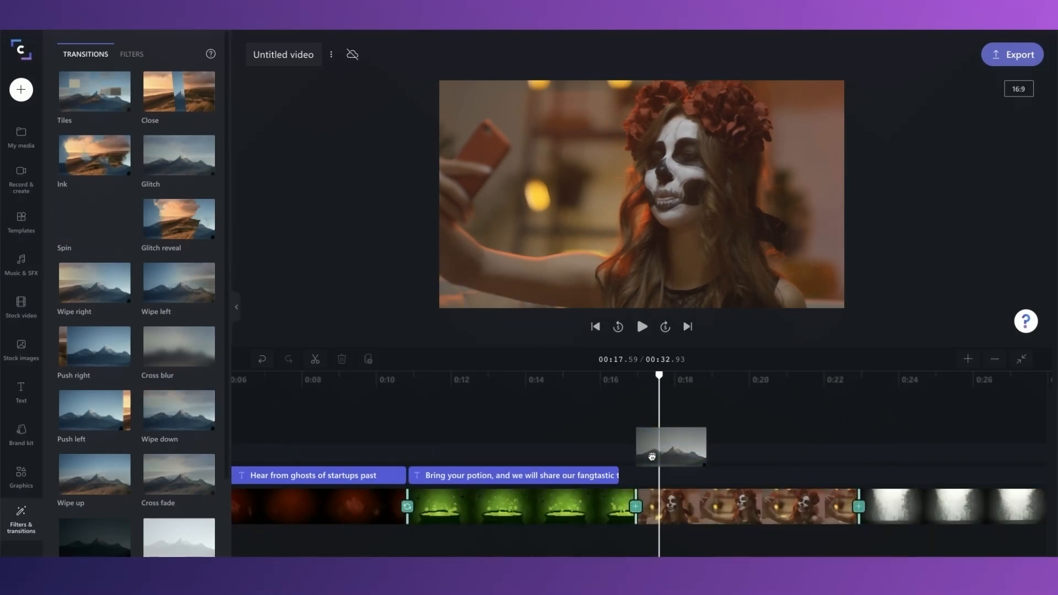
# - Duplicate the cauldron caption and reword it 'A prize will be awarded for the best dressed…'
pyautogui.click(516, 475)
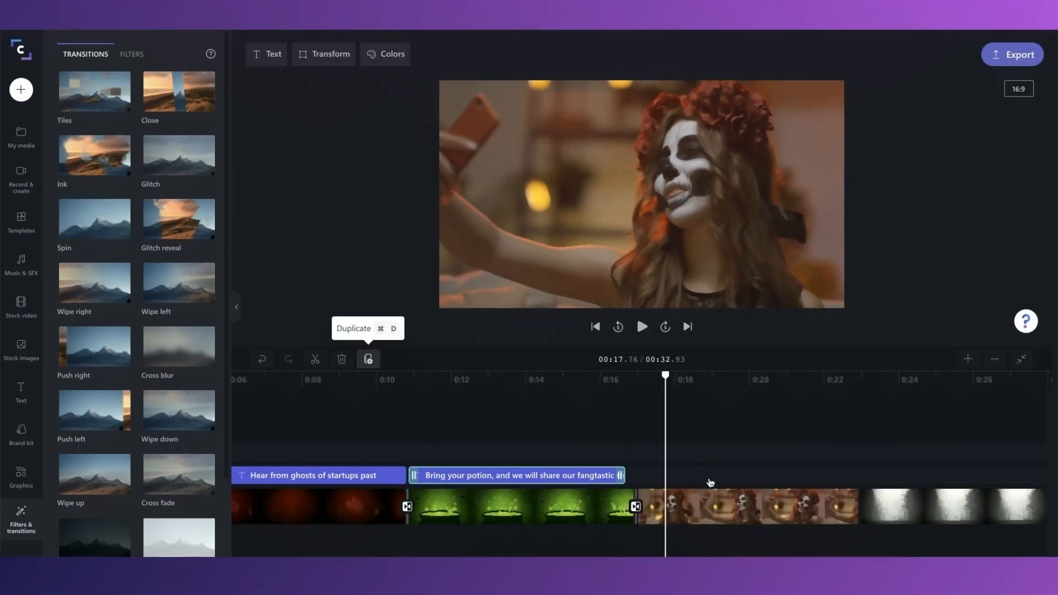
pyautogui.click(367, 358)
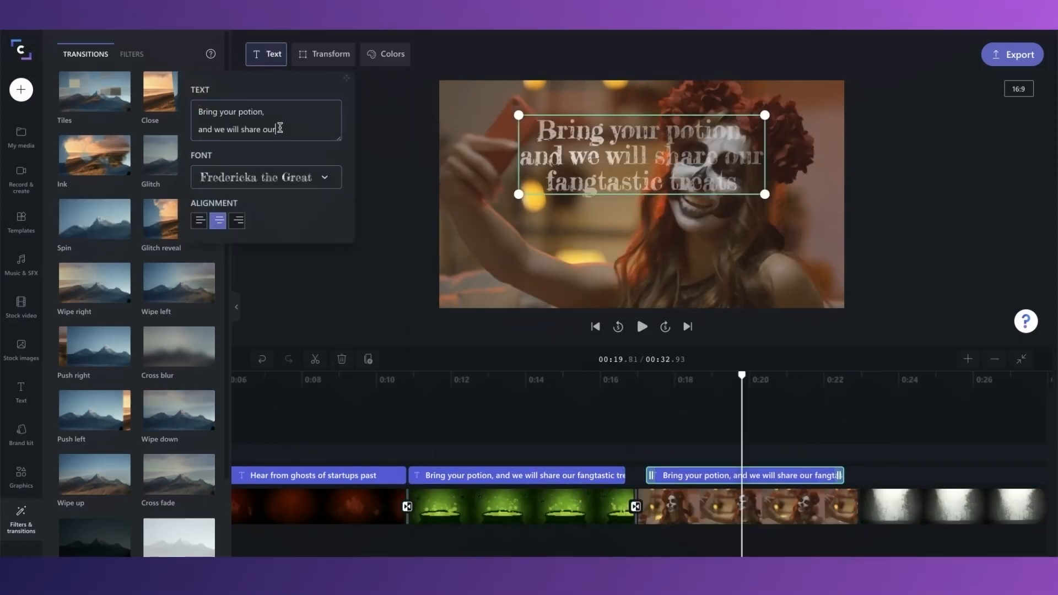
pyautogui.write('A prize will be awarde')
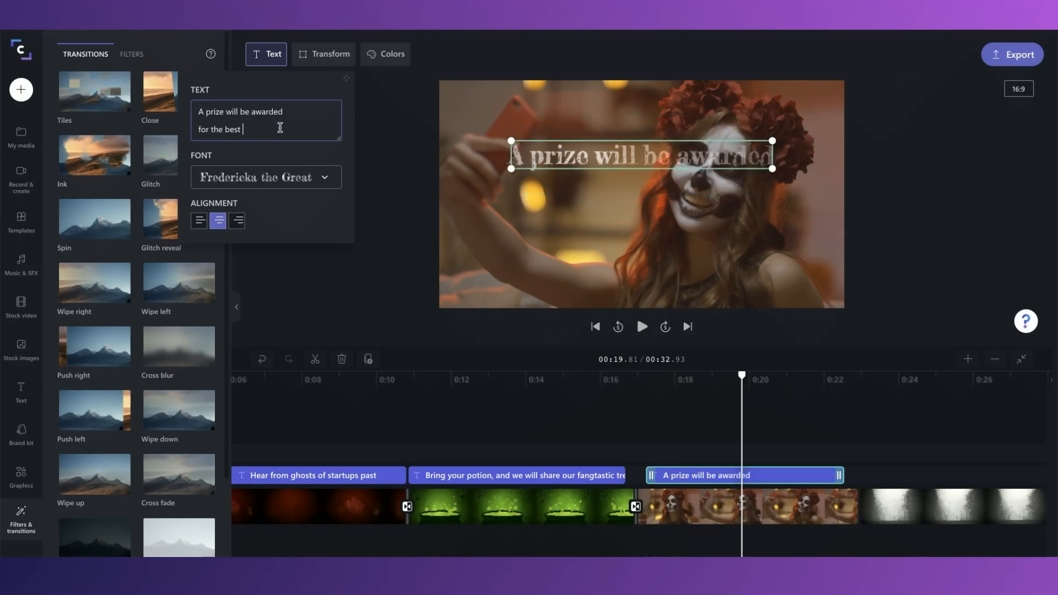
pyautogui.write('dressed')
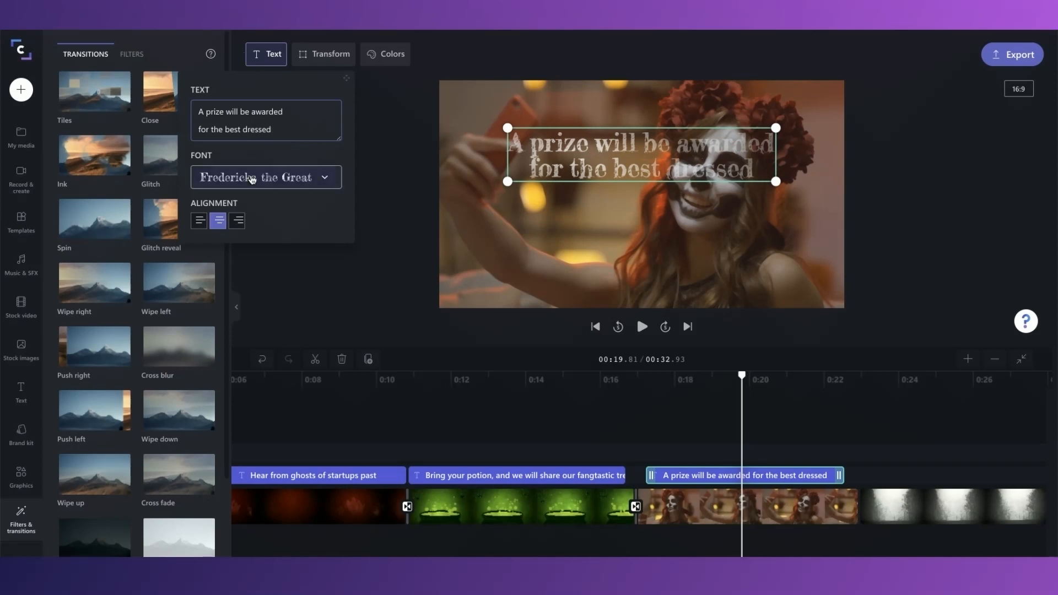
pyautogui.moveTo(261, 153)
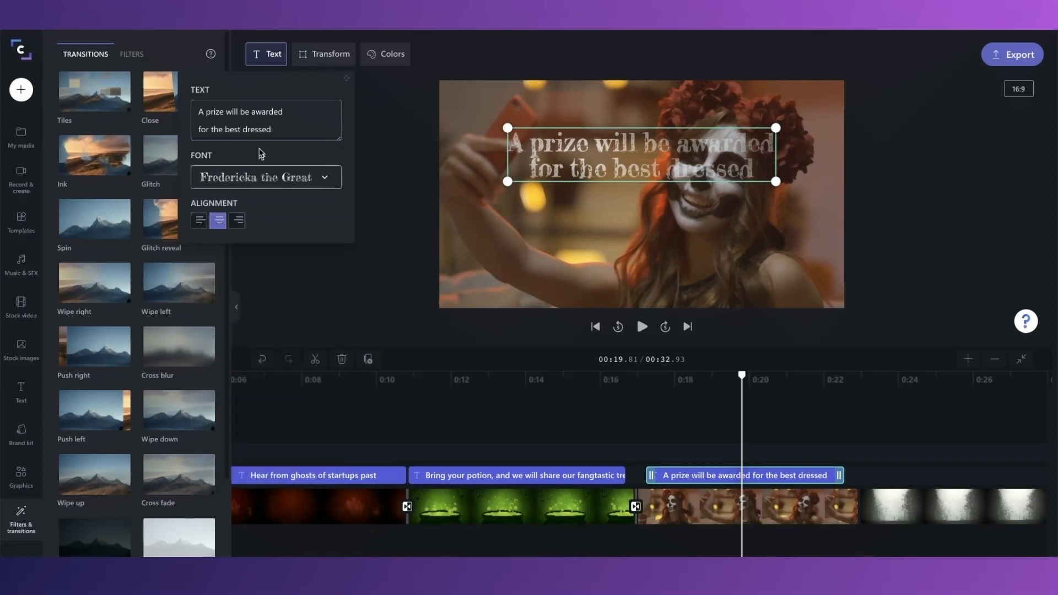
pyautogui.click(270, 130)
pyautogui.write("If you've got it, haunt it!")
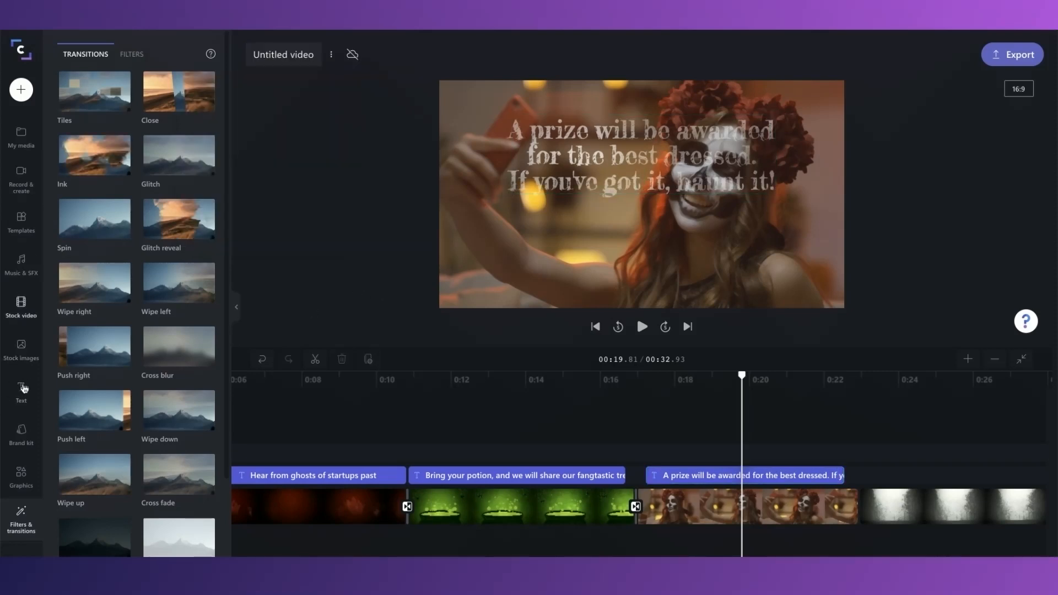
pyautogui.moveTo(21, 406)
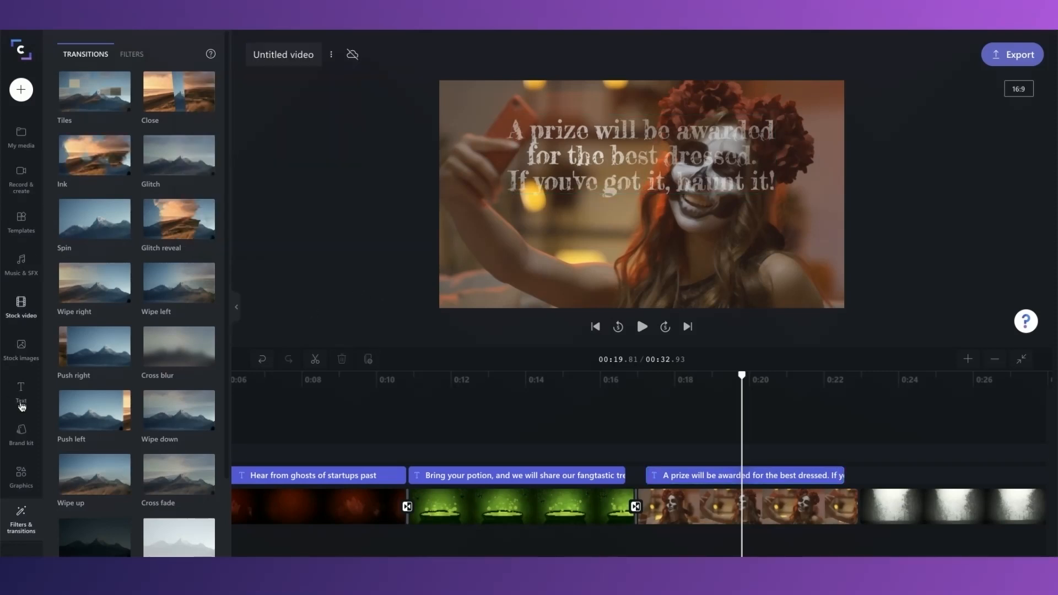
# - Browse text styles and add a copy of the prize caption over the foggy forest clip
pyautogui.click(20, 393)
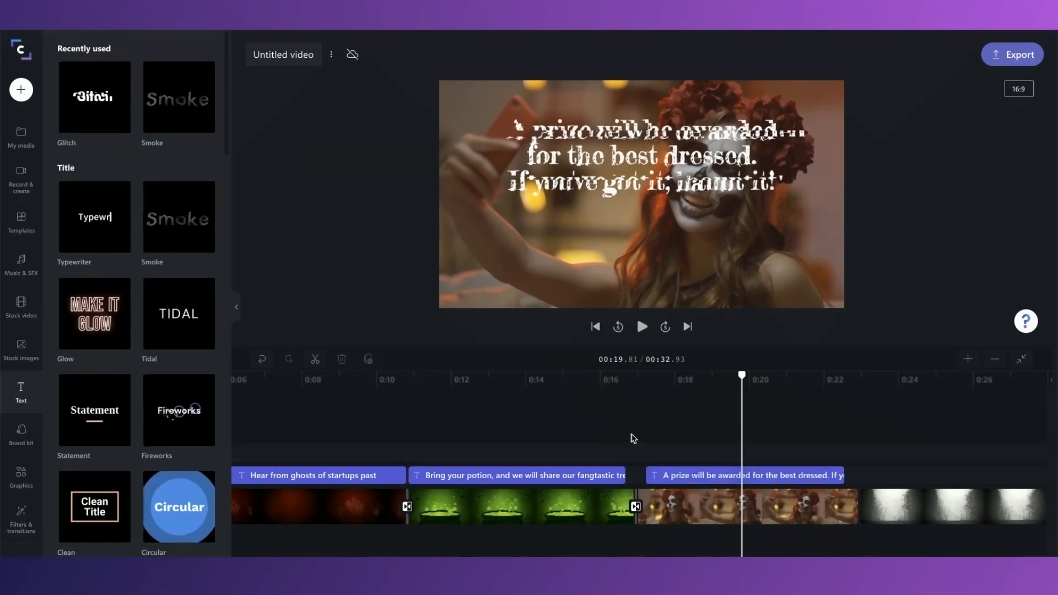
pyautogui.click(747, 474)
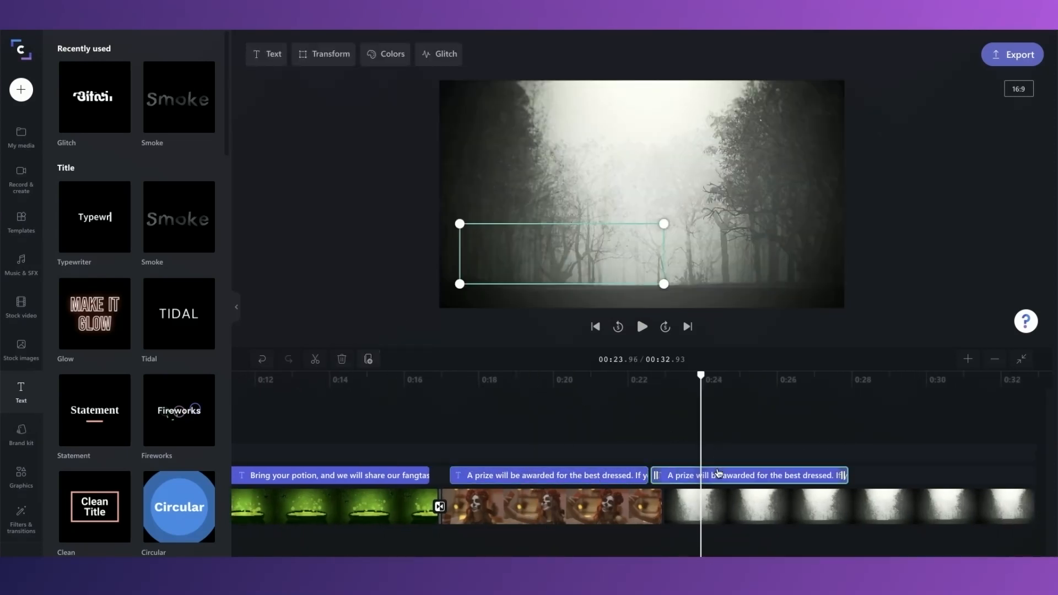
# - Add a transition before the forest clip and start editing its caption for the event details
pyautogui.click(21, 520)
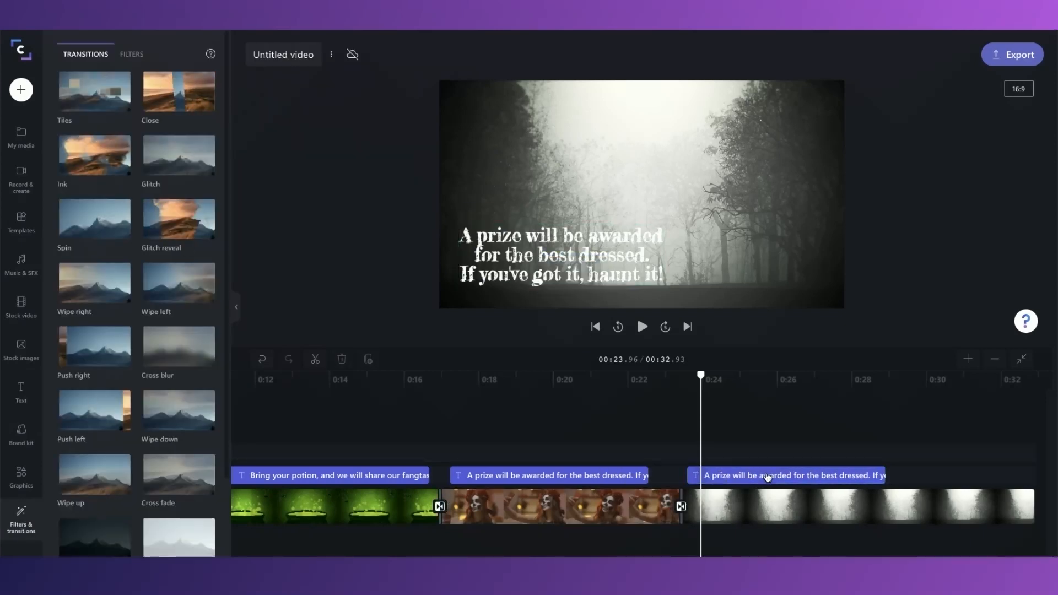
pyautogui.click(794, 476)
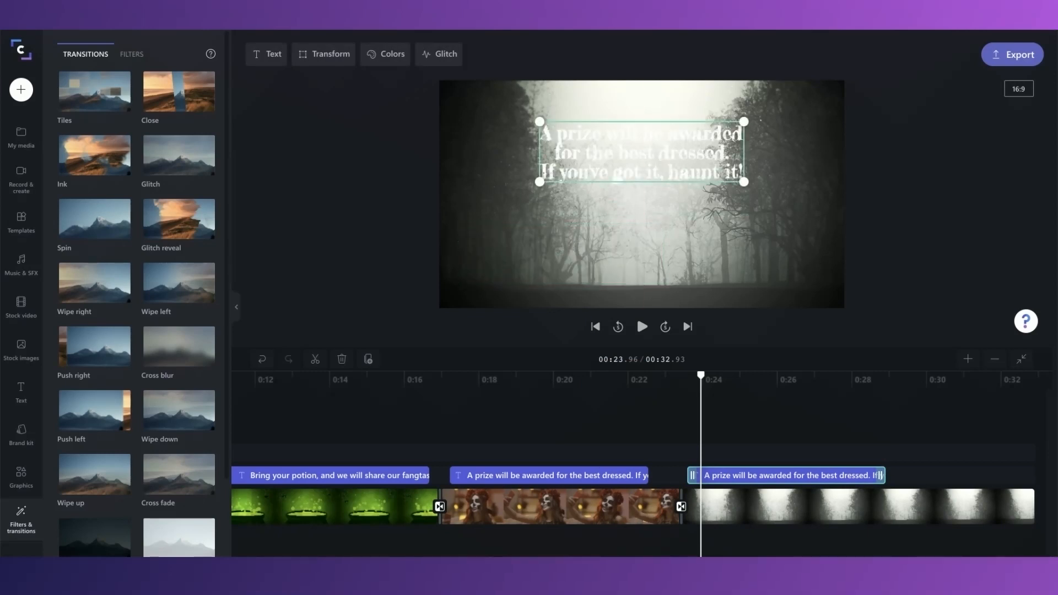
pyautogui.click(393, 54)
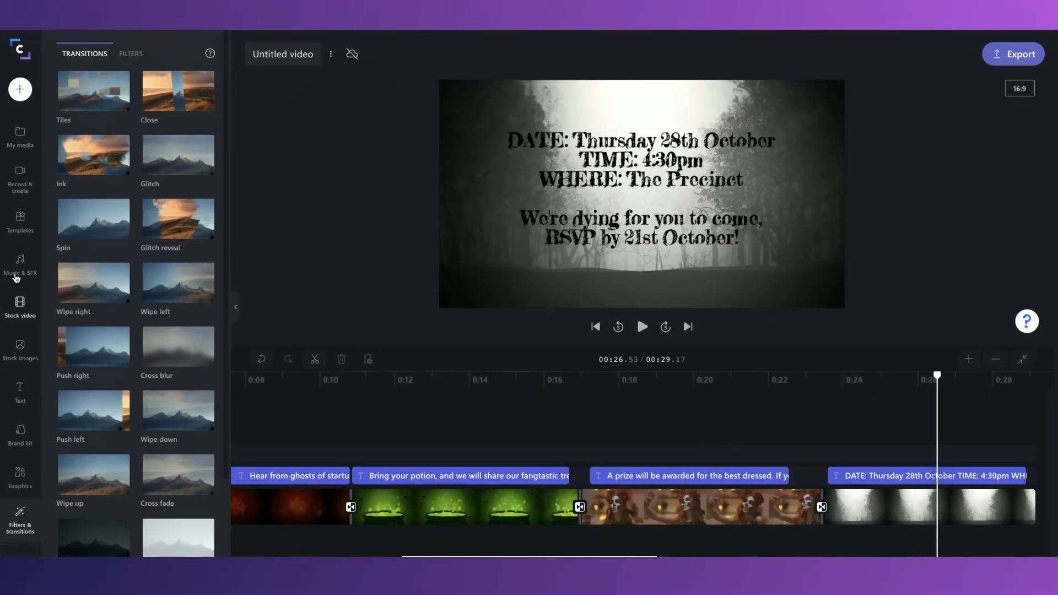
# - Add 'Spooky Serenade with Swagger' from a 'spooky' music search and lengthen its fade-out
pyautogui.click(20, 265)
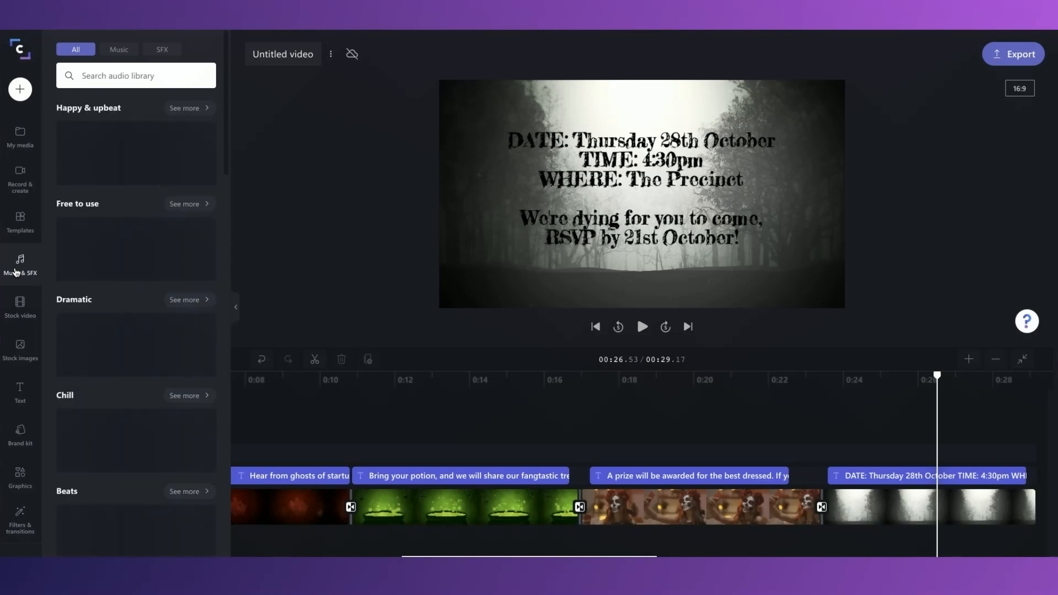
pyautogui.click(20, 264)
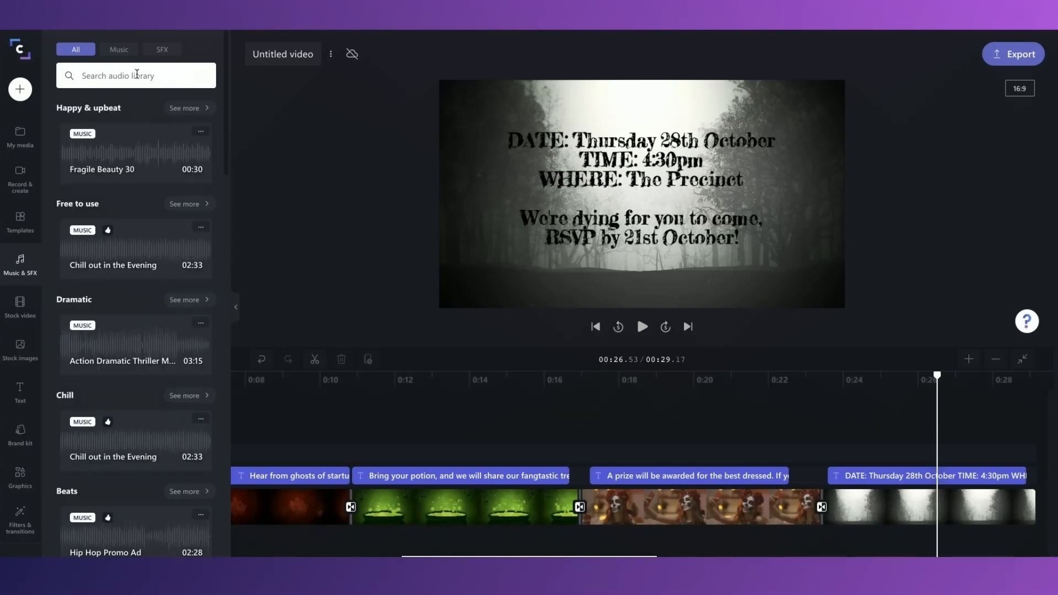
pyautogui.write('spooy')
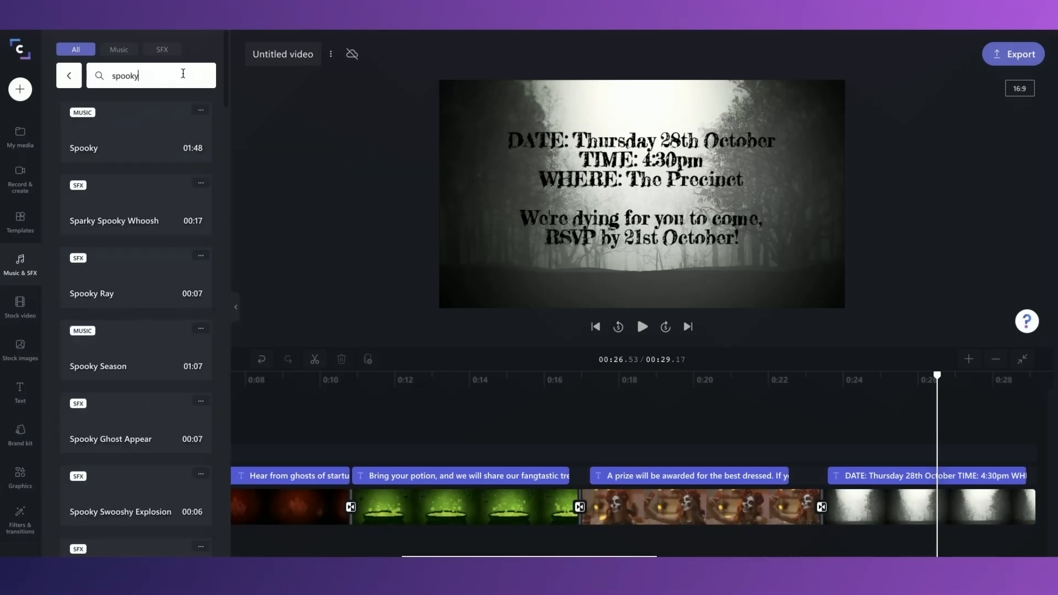
pyautogui.click(118, 49)
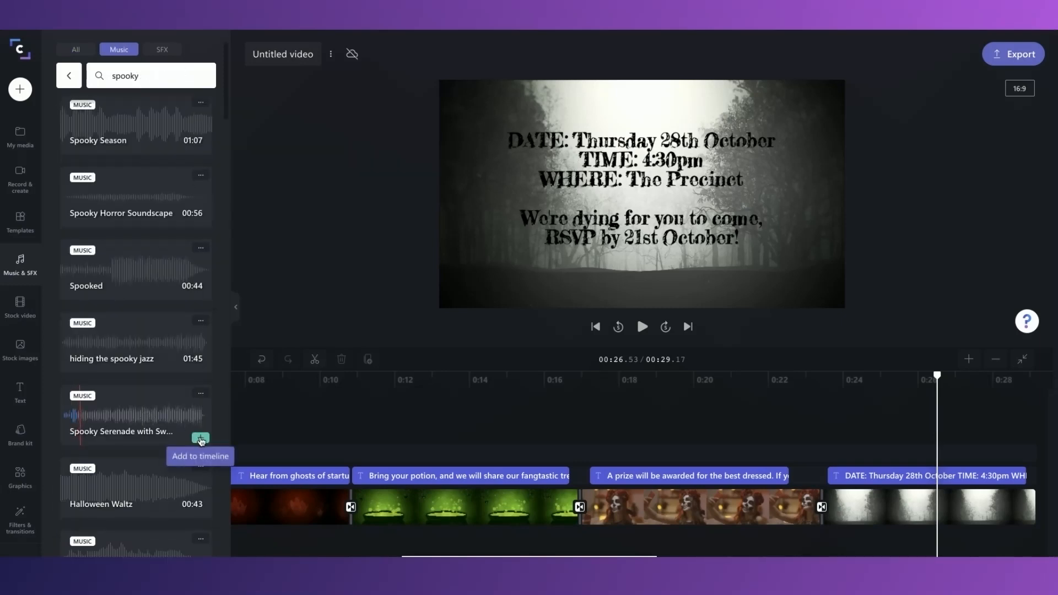
pyautogui.click(200, 437)
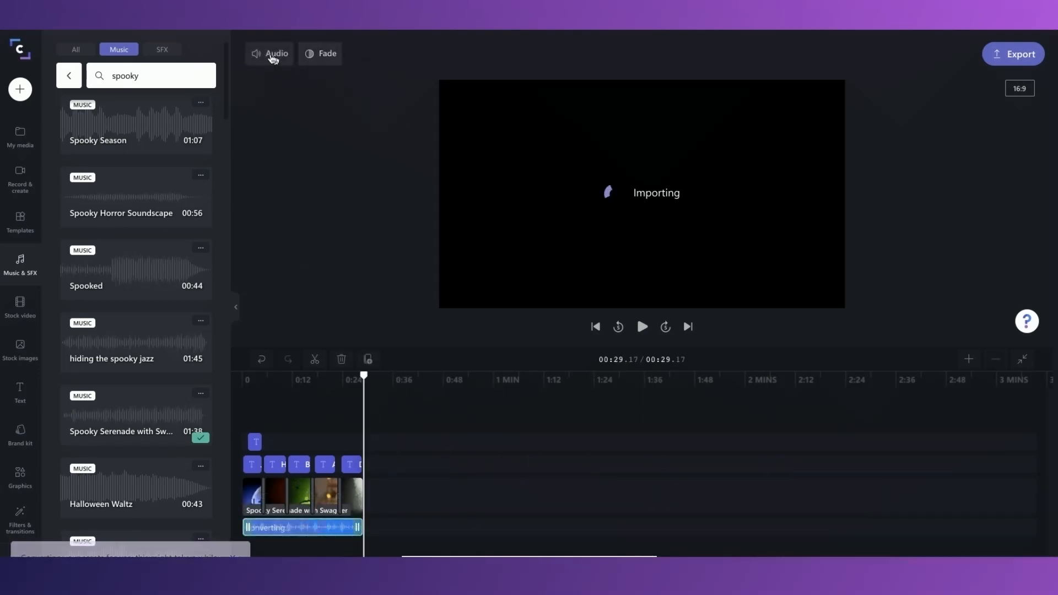
pyautogui.click(320, 53)
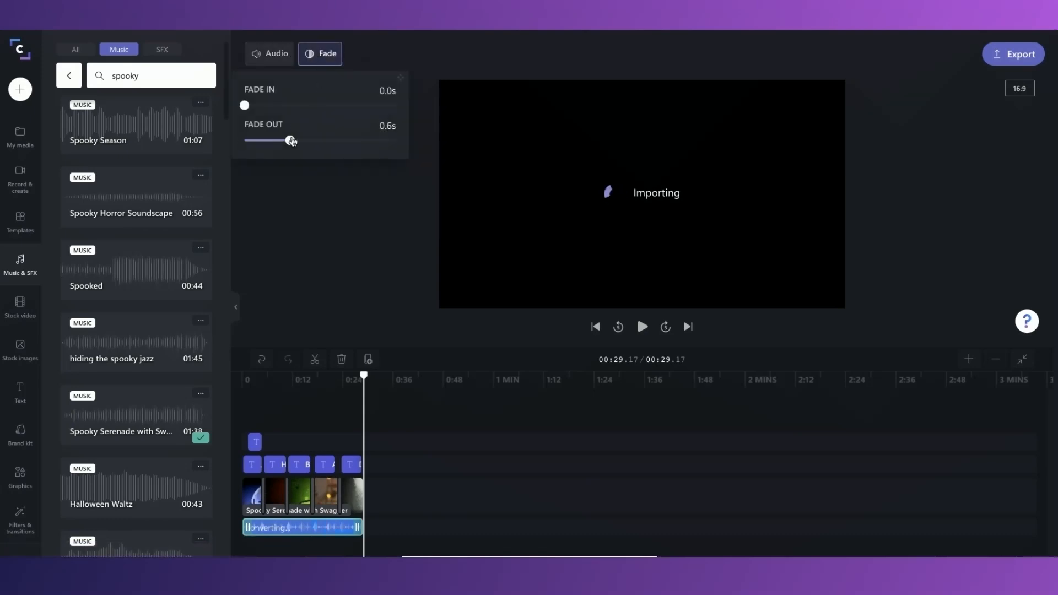
pyautogui.moveTo(292, 141); pyautogui.dragTo(320, 141)
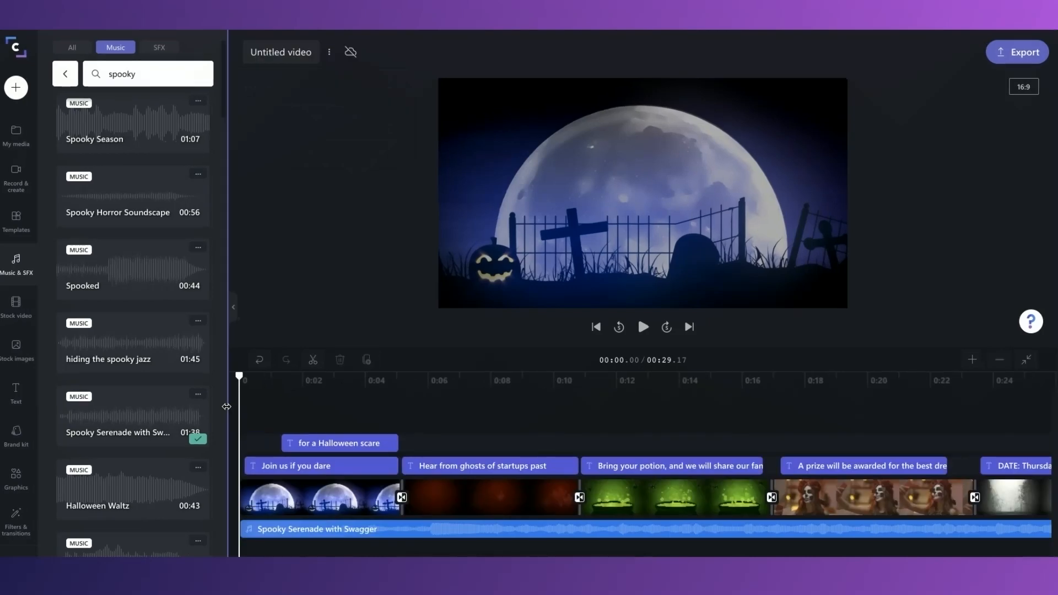
pyautogui.click(643, 326)
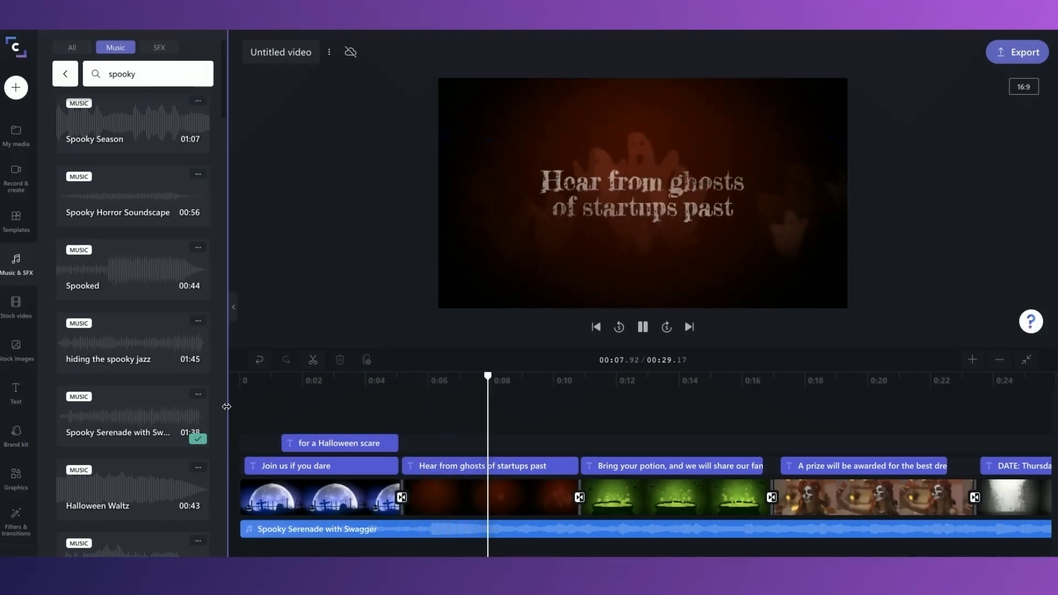
# - Export the video at 1080p as 'Halloween Invitation' and open its sharing options
pyautogui.click(1017, 51)
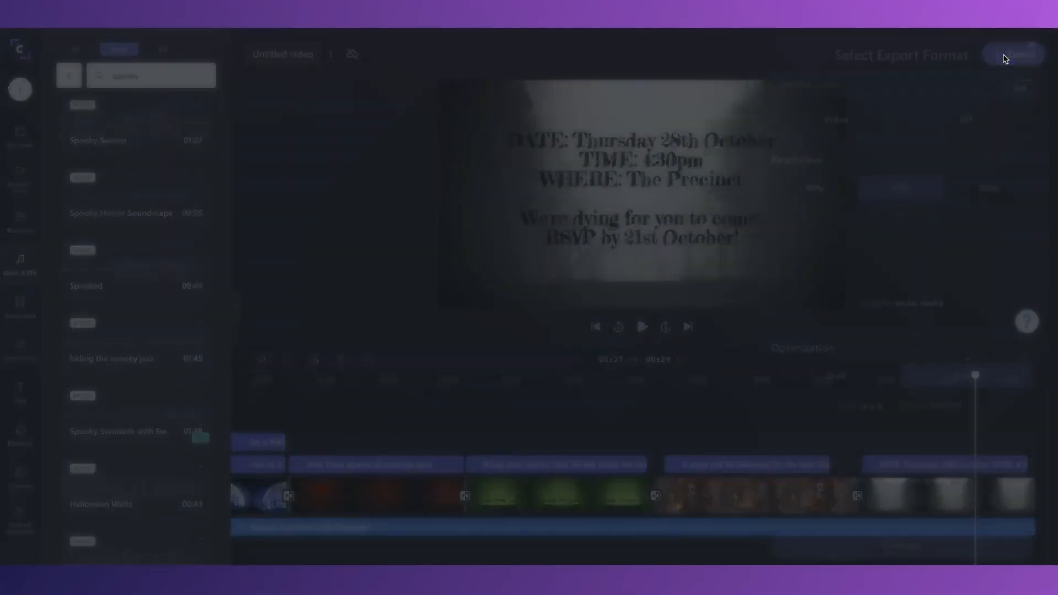
pyautogui.click(1020, 54)
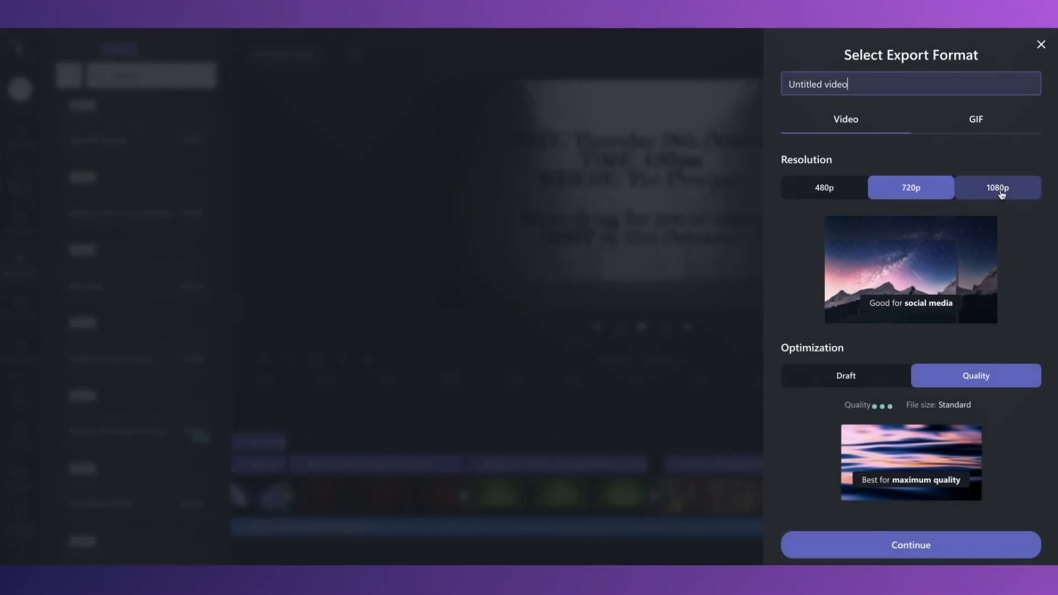
pyautogui.click(998, 188)
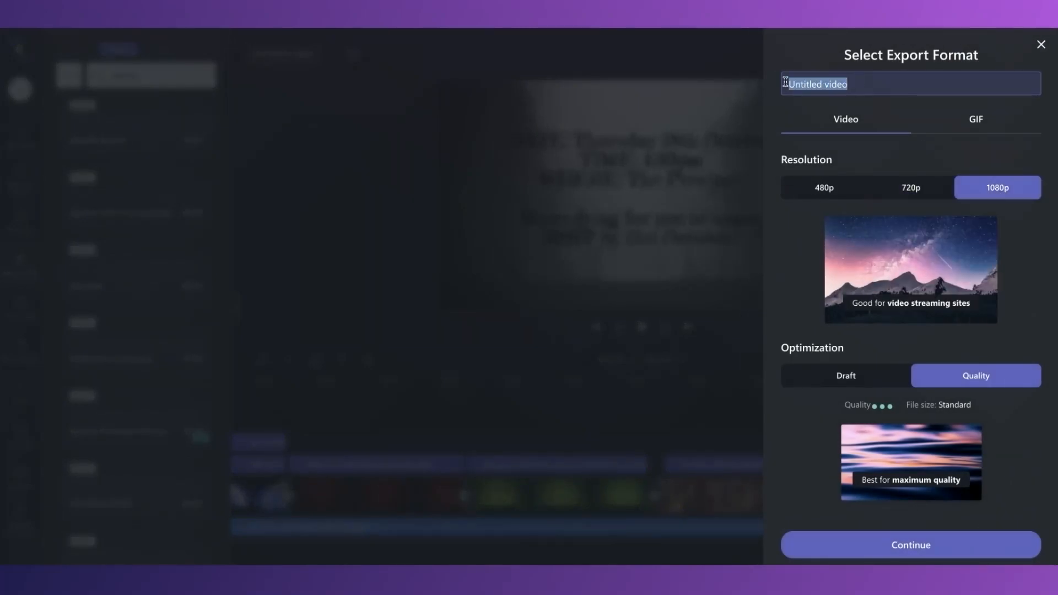
pyautogui.write('Halloween Invitation -')
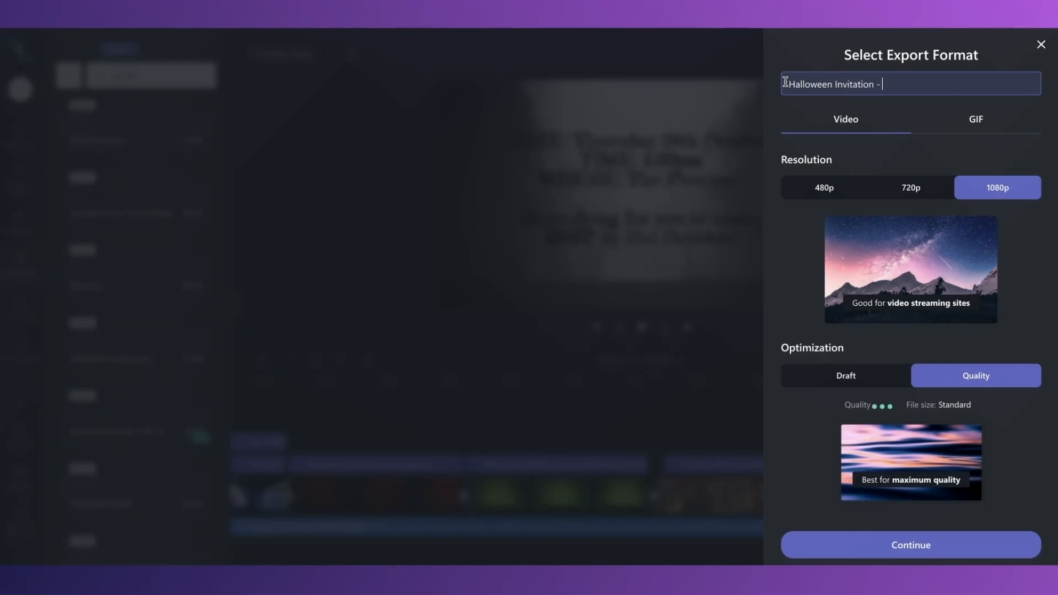
pyautogui.press('Backspace')
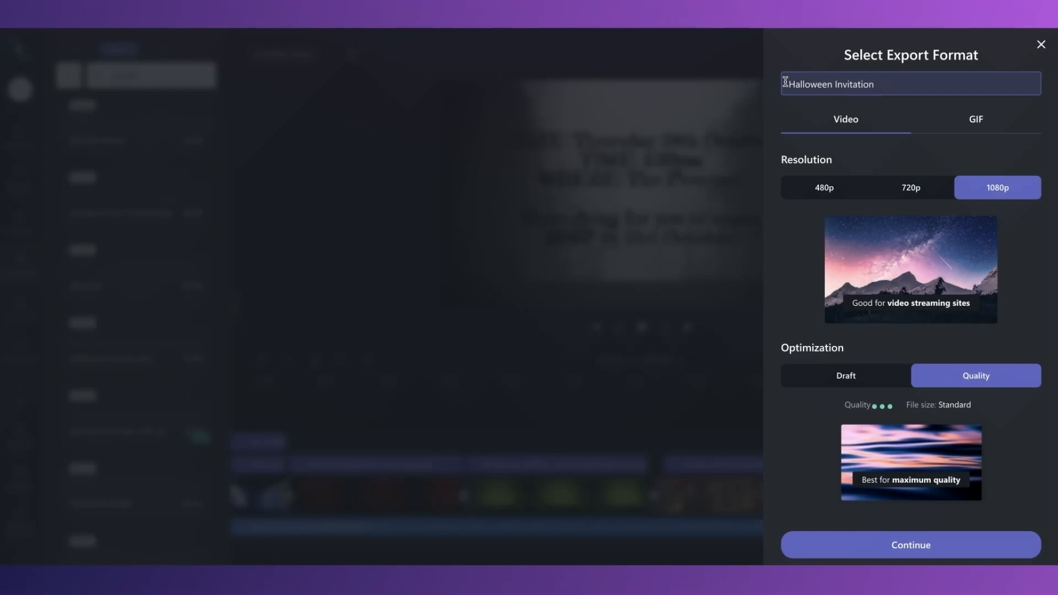
pyautogui.click(910, 544)
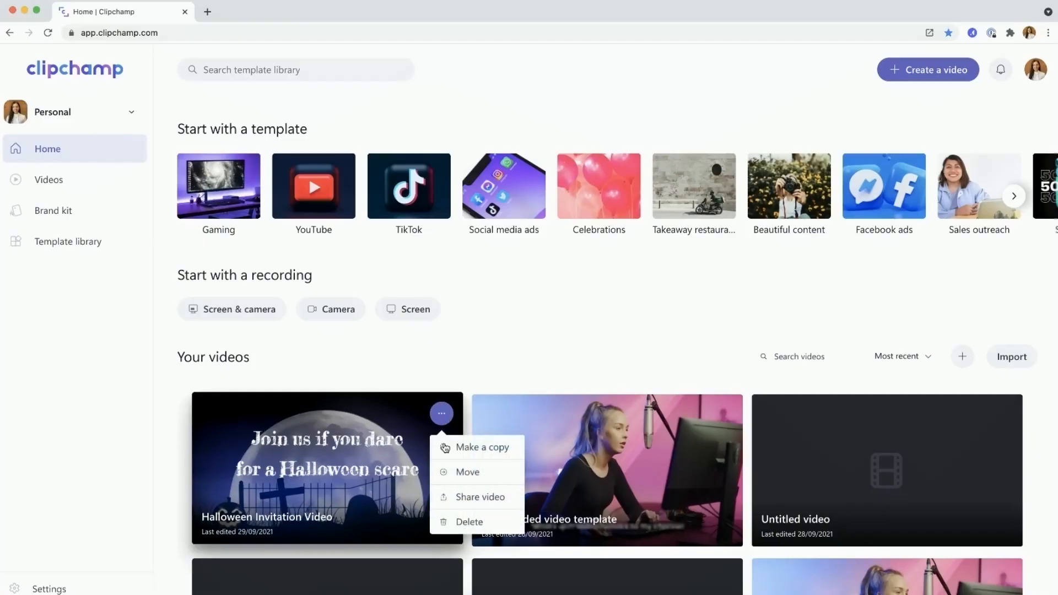
pyautogui.click(479, 496)
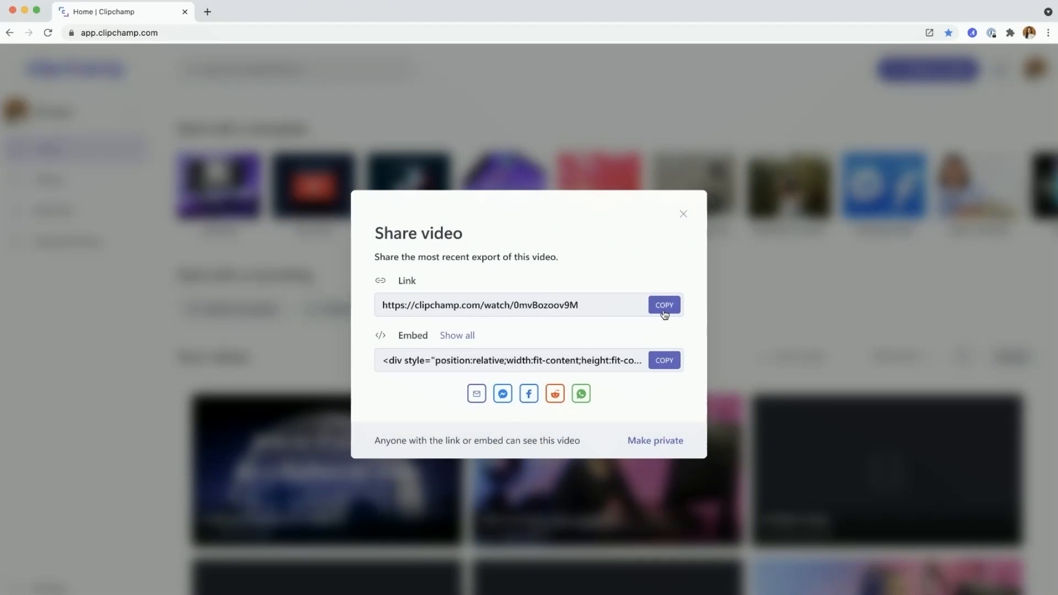